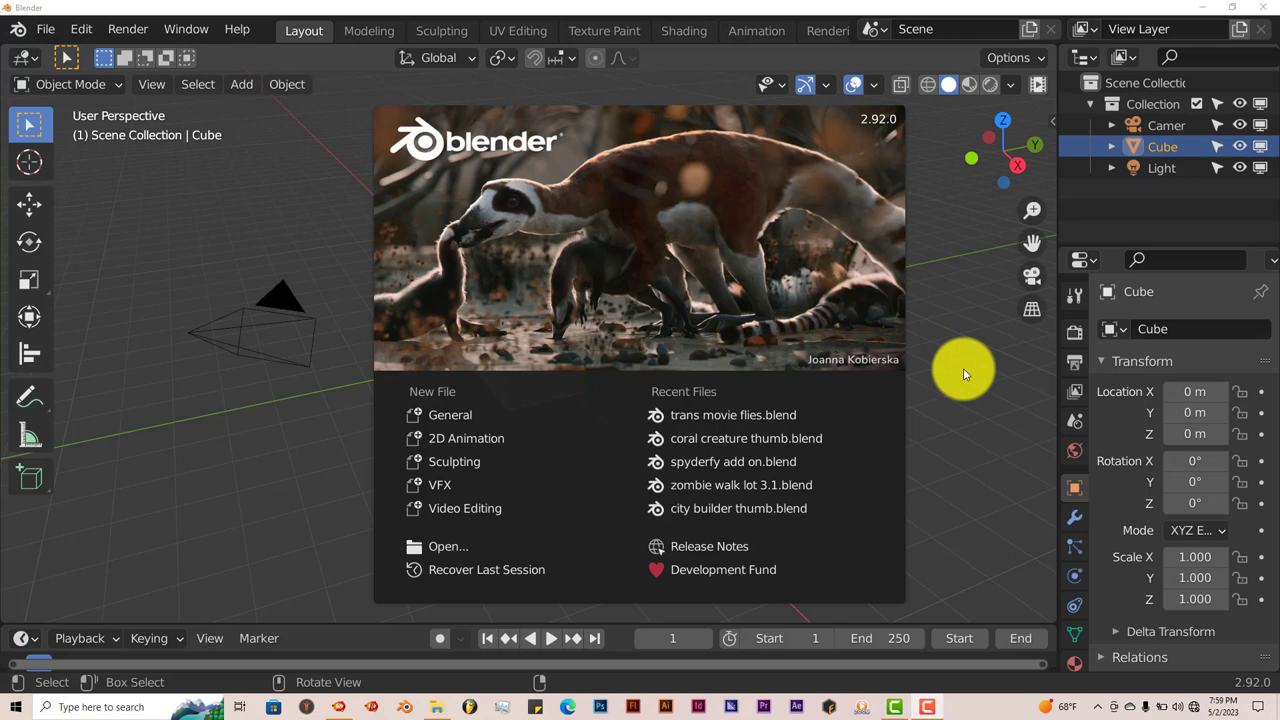
mouse_move(941, 407)
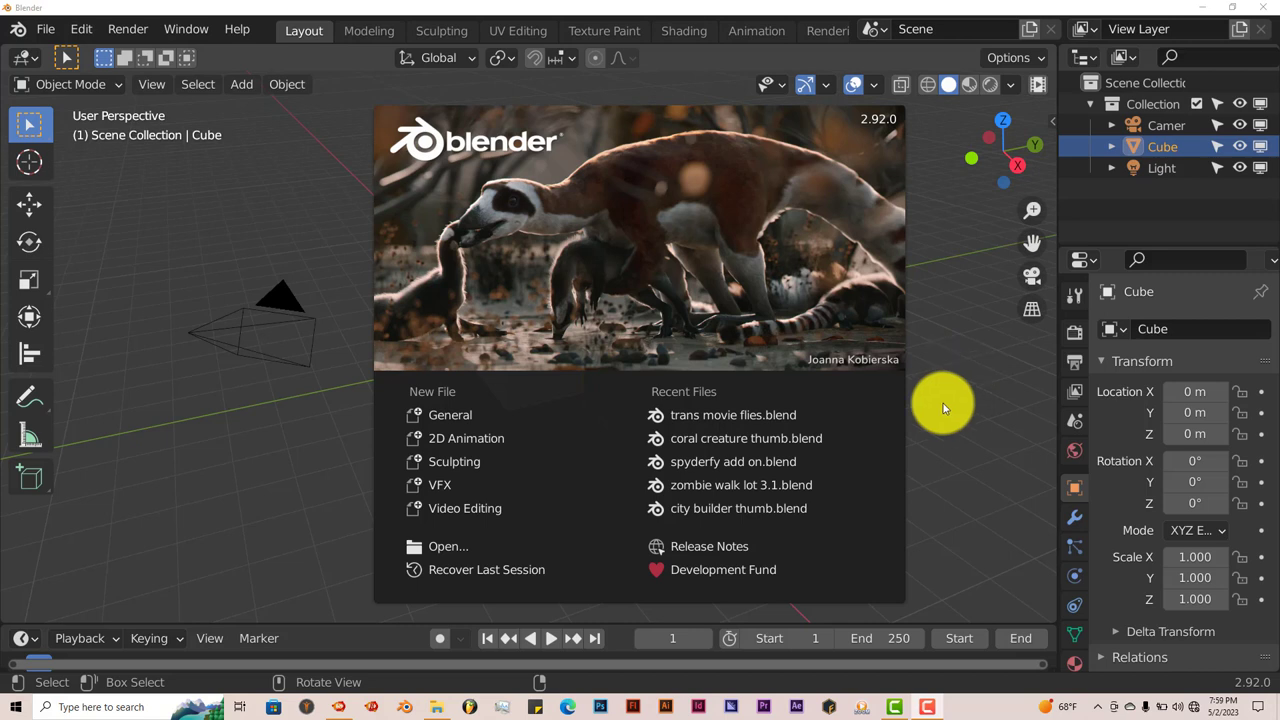
mouse_move(940, 418)
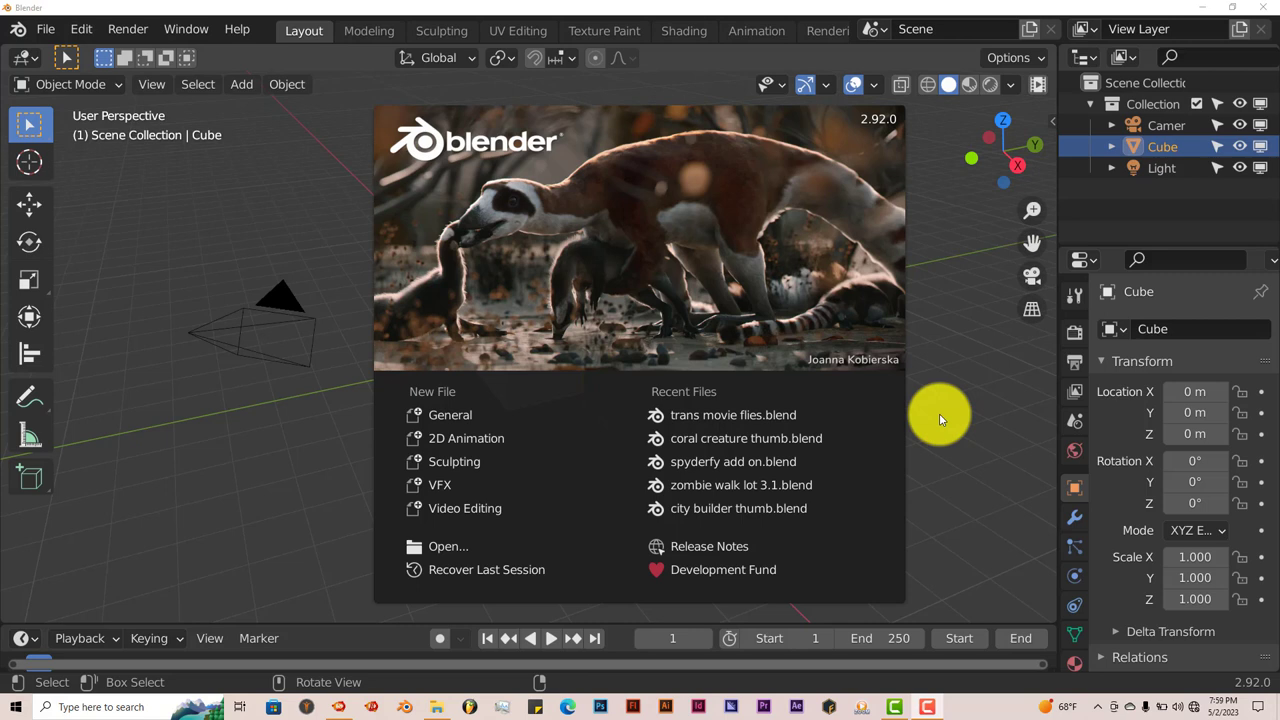
mouse_move(935, 462)
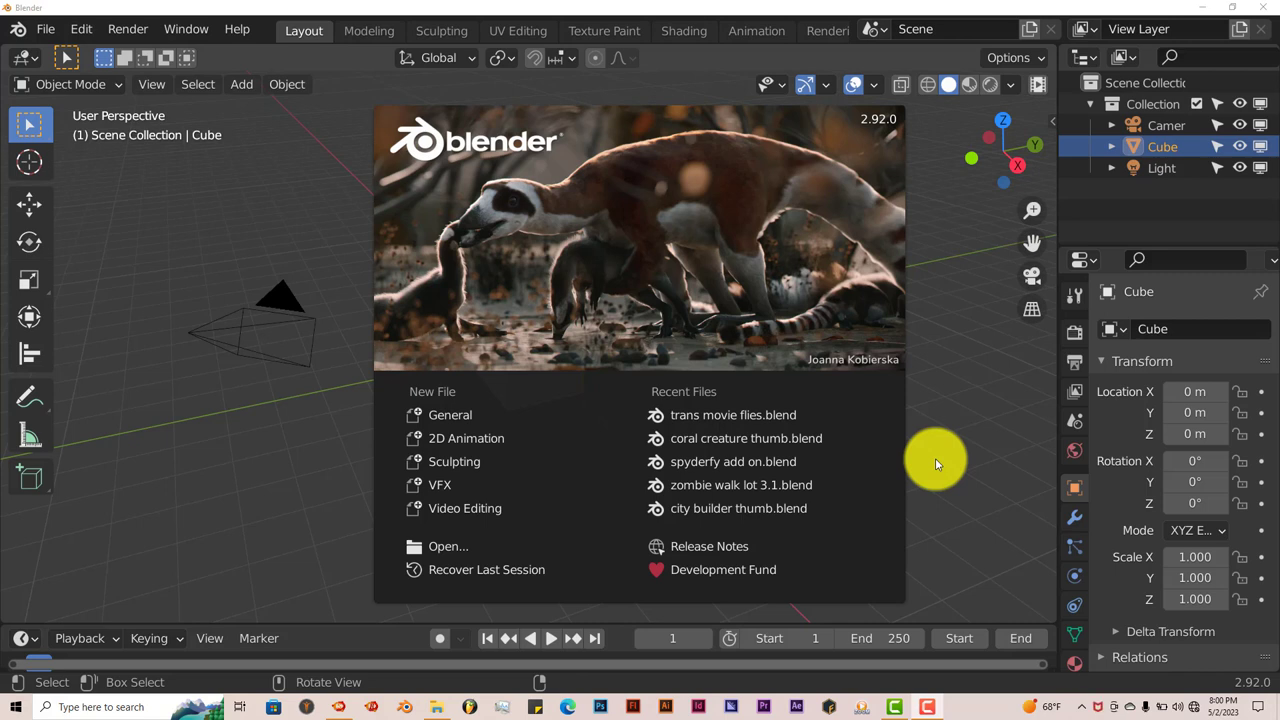
mouse_move(237, 498)
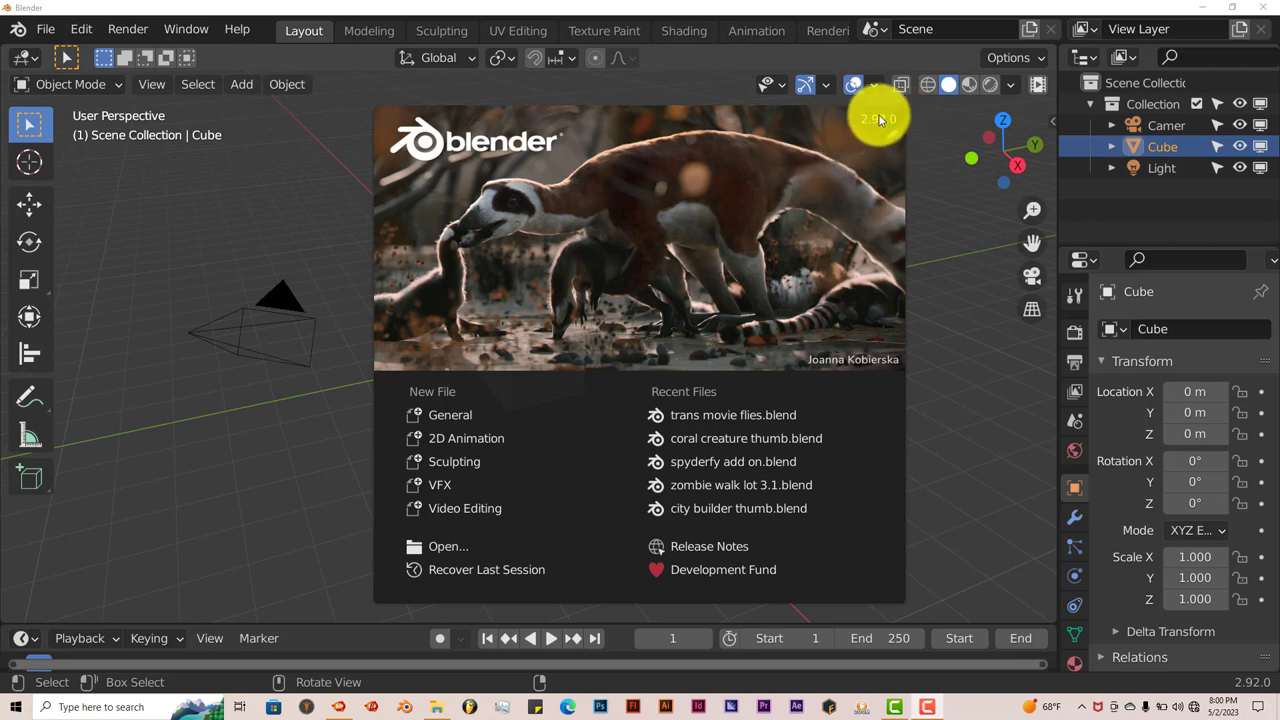
mouse_move(878, 124)
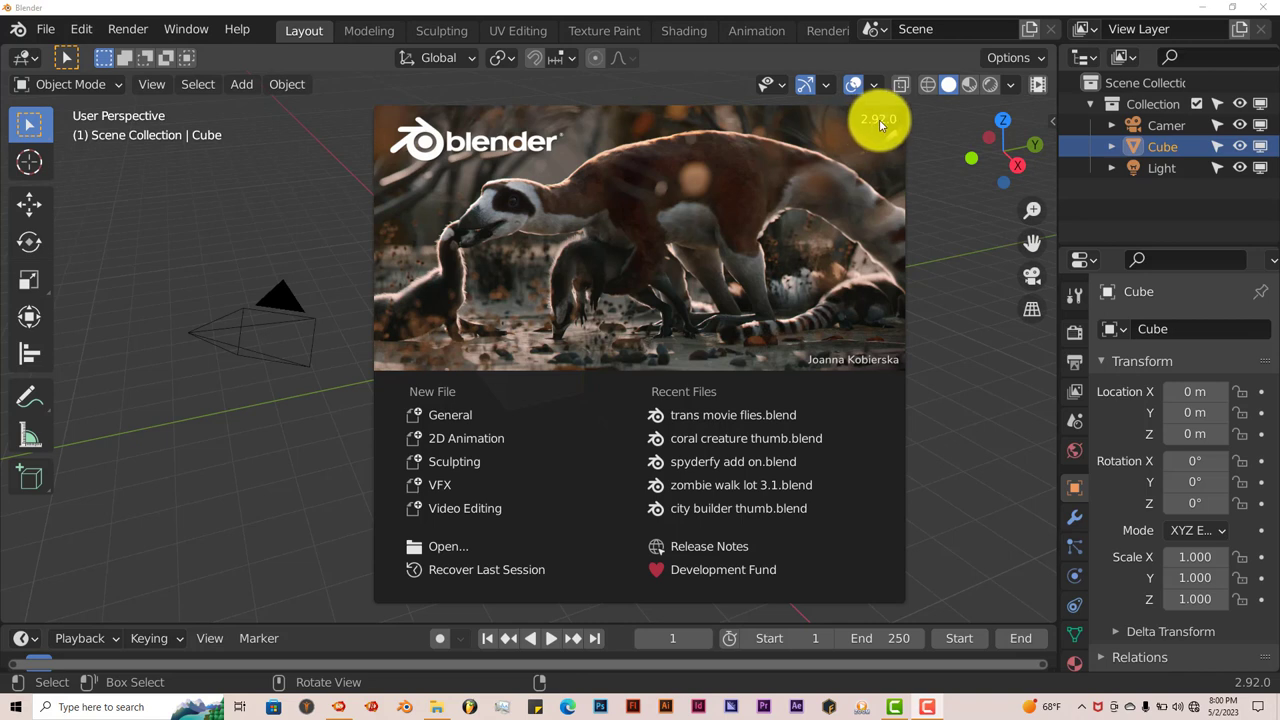
mouse_move(153, 203)
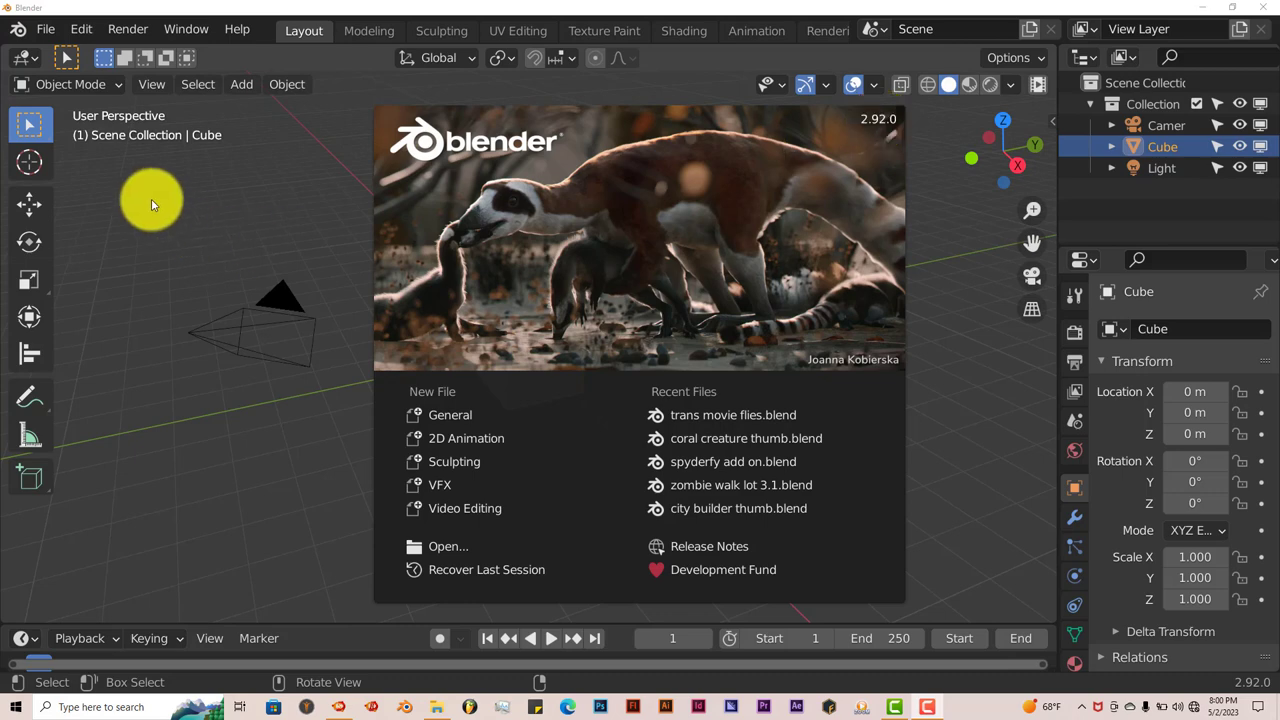
- Verify in Preferences > Add-ons that the Easy Fog Addon is enabled by searching 'fog', then close preferences
left_click(150, 200)
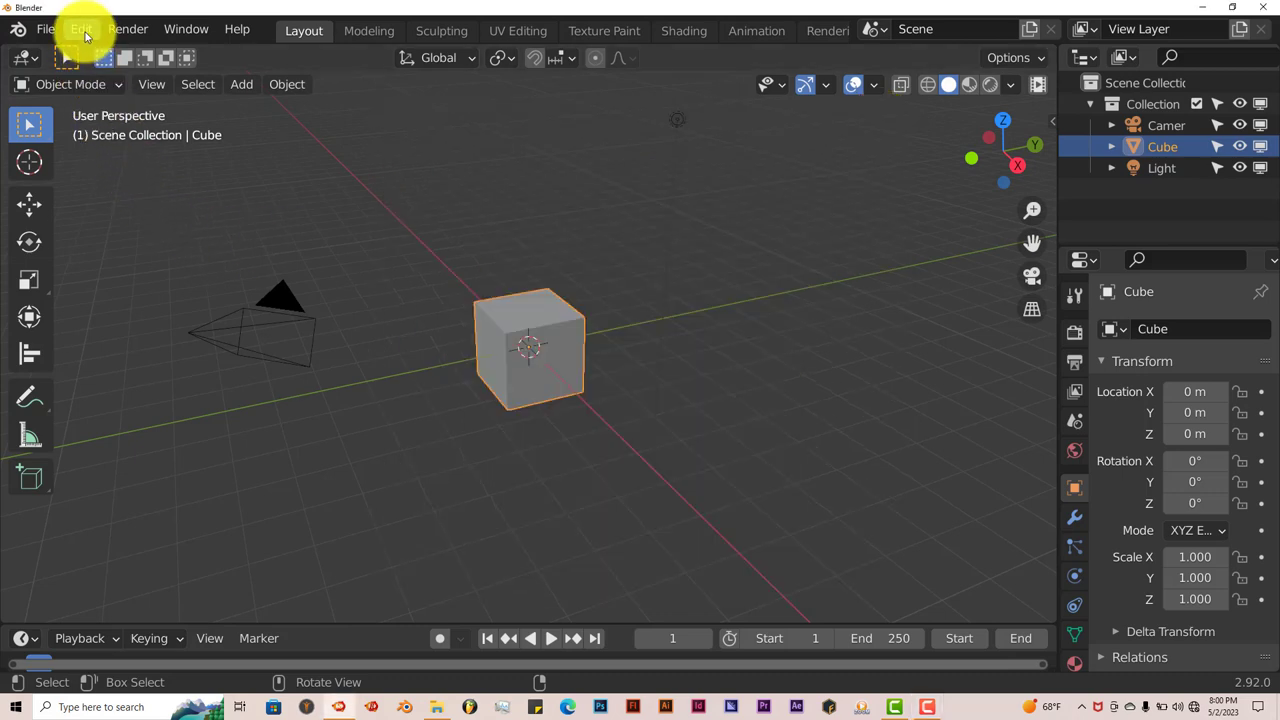
left_click(81, 28)
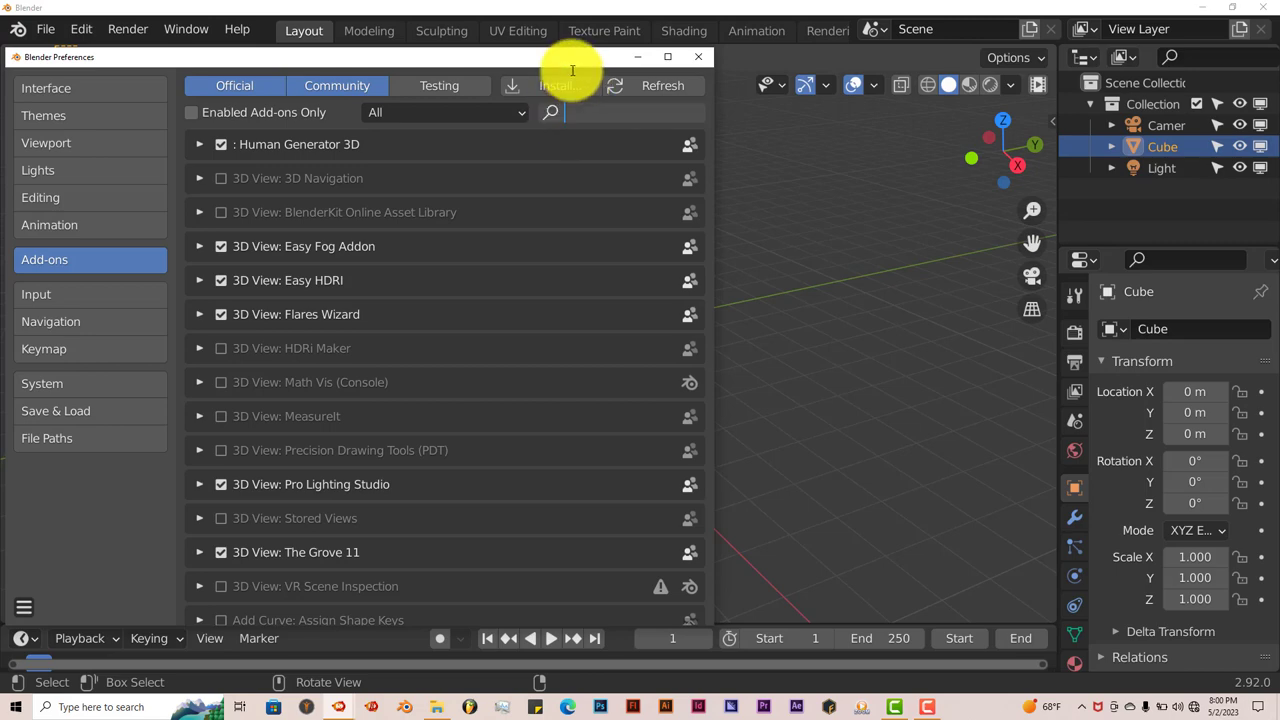
left_click(556, 85)
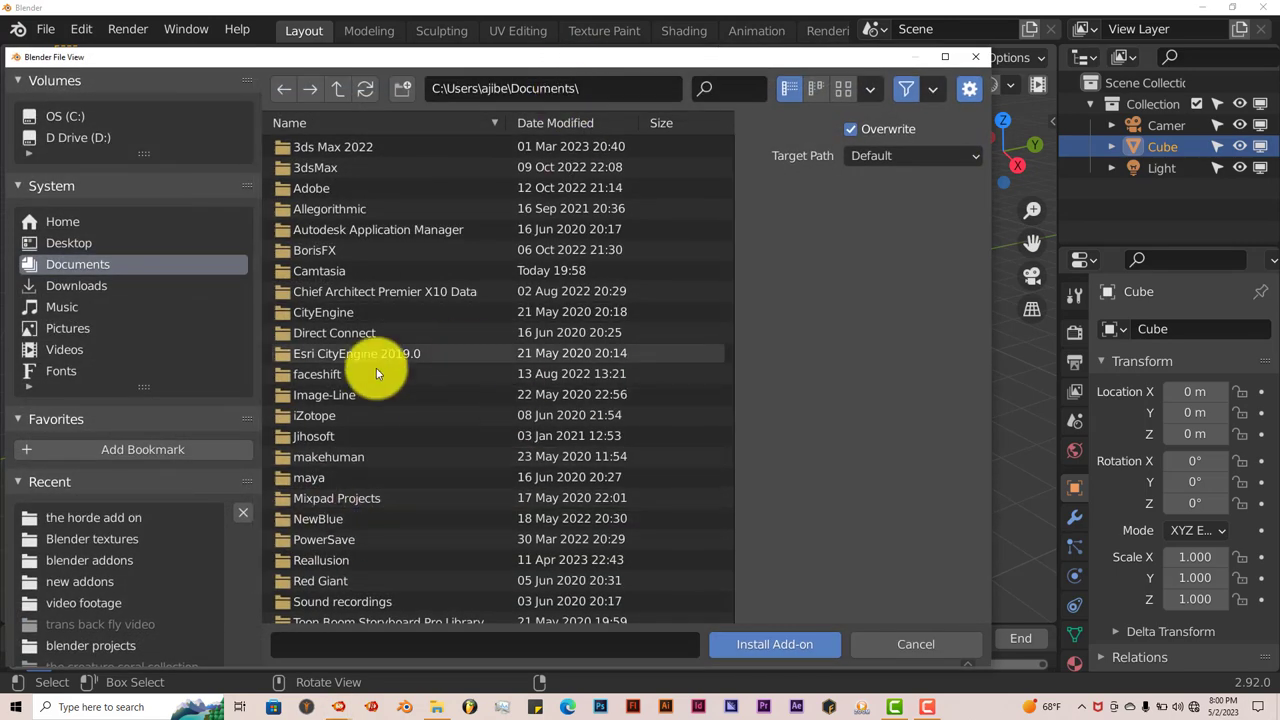
mouse_move(570, 435)
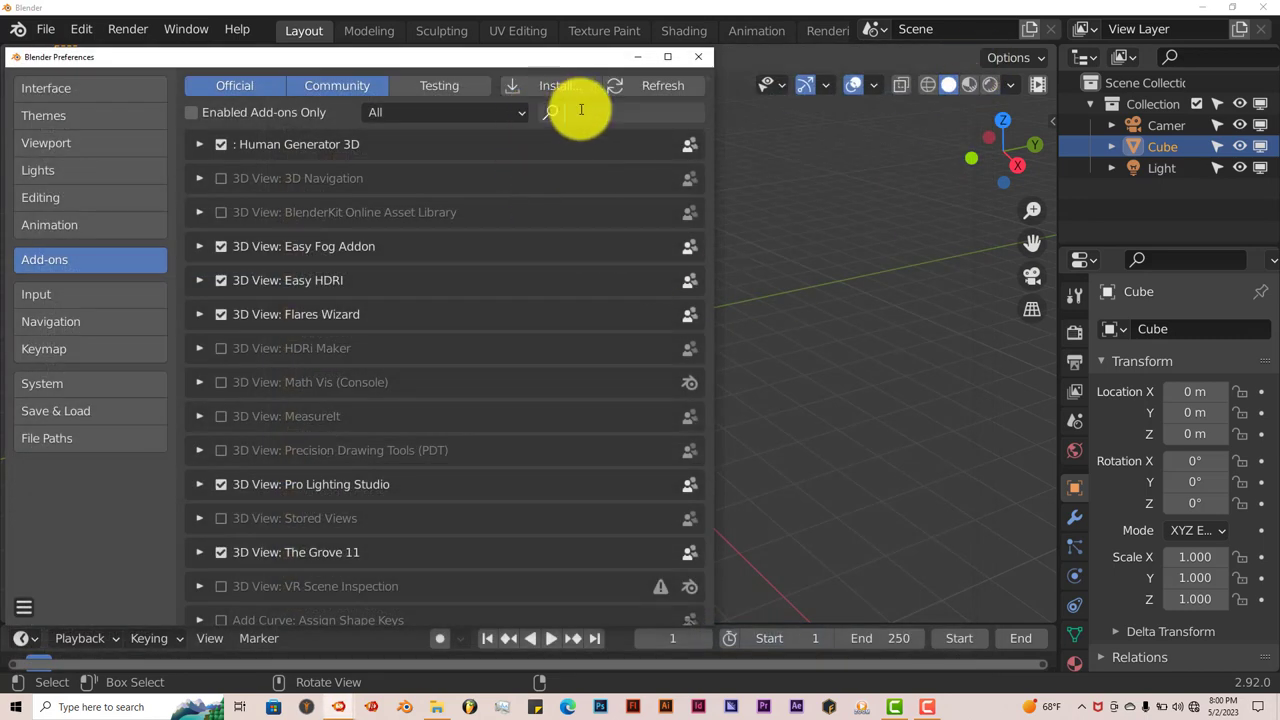
type("fog")
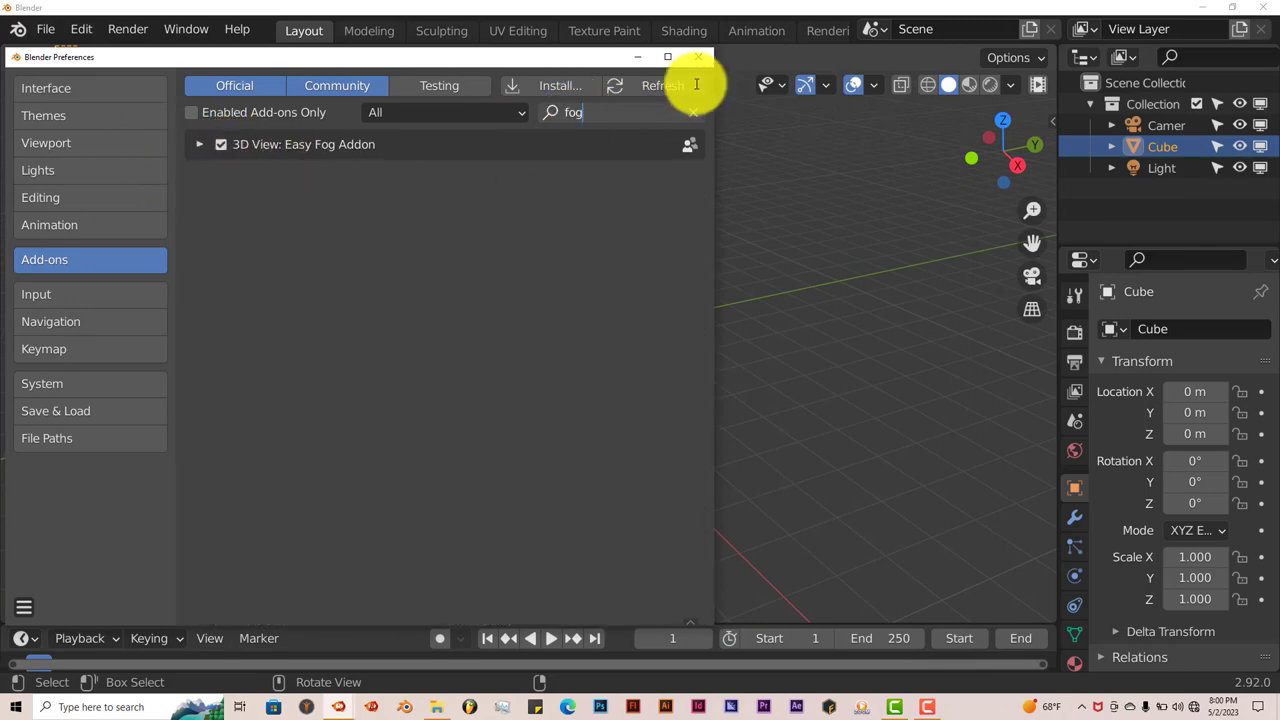
left_click(697, 57)
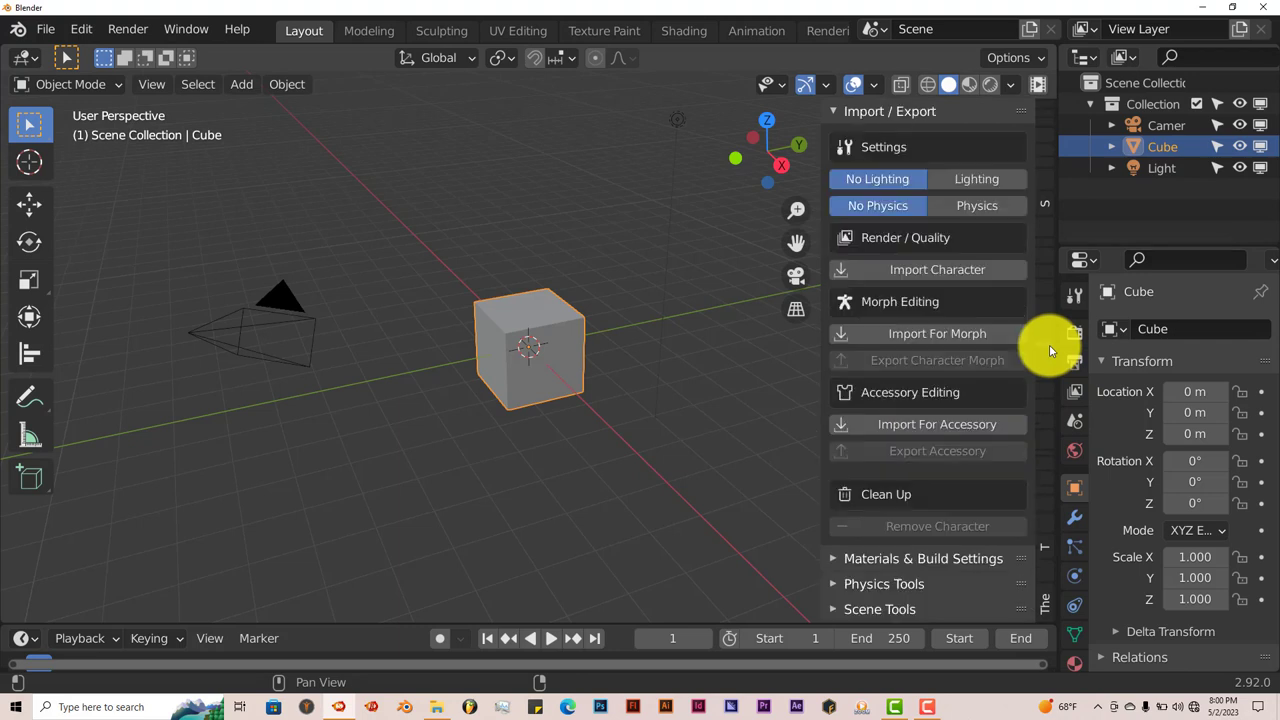
mouse_move(1050, 457)
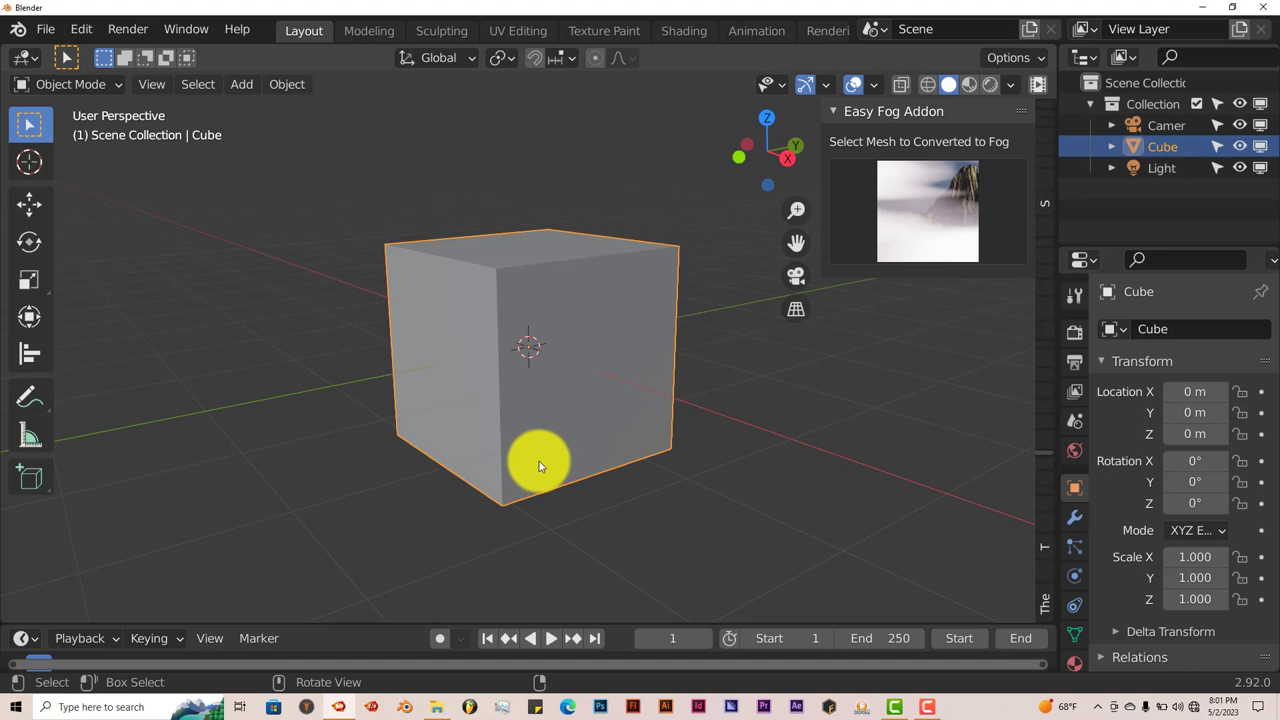
mouse_move(665, 545)
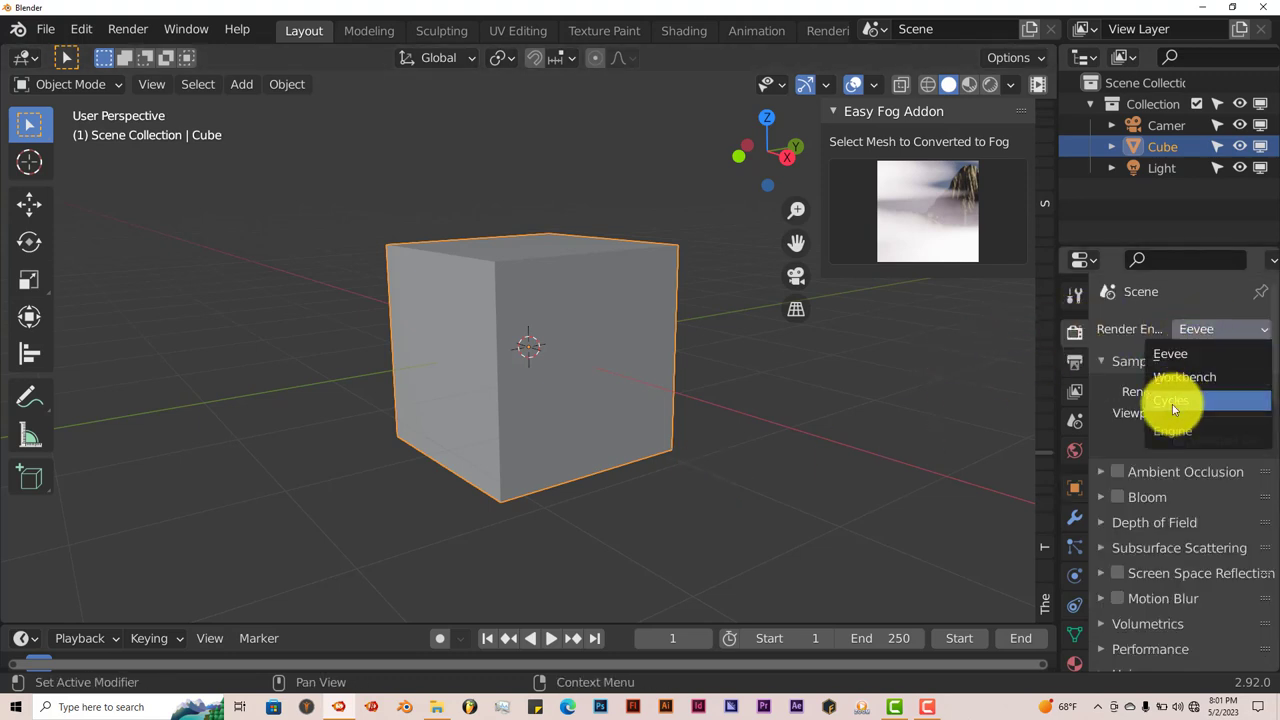
- Set the Render Engine to Cycles with GPU Compute as the device
left_click(1170, 400)
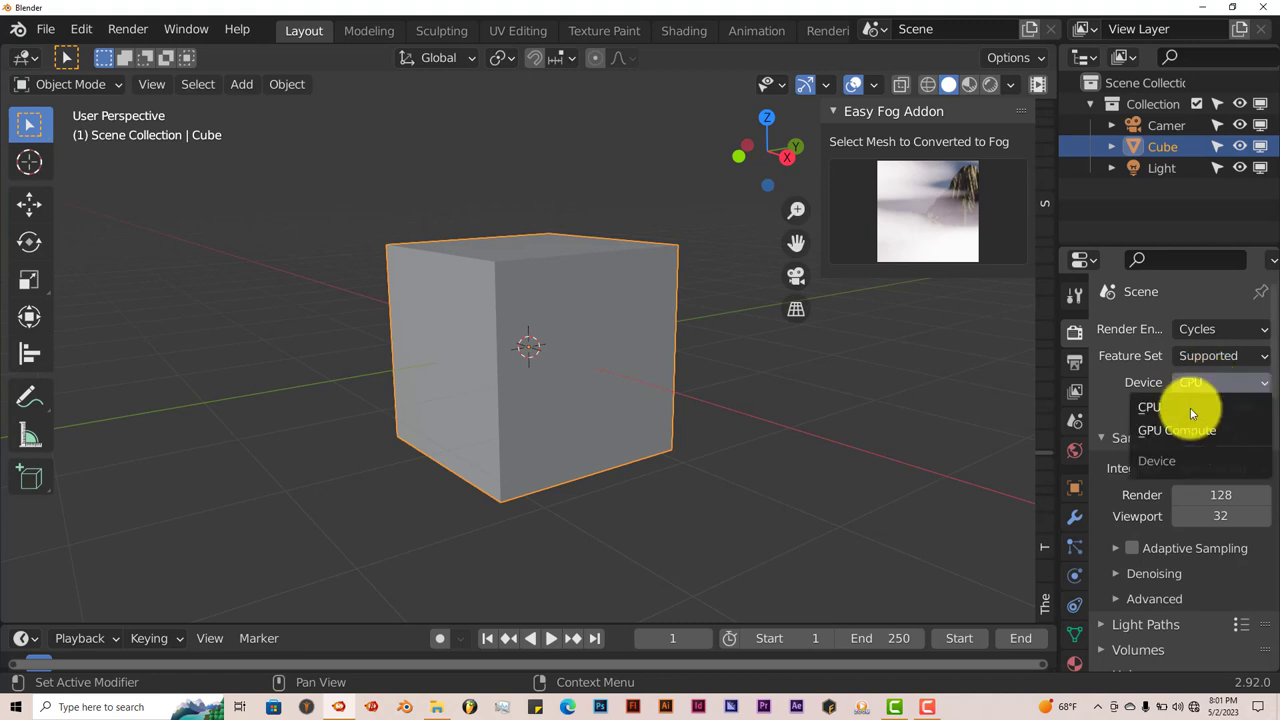
left_click(1177, 430)
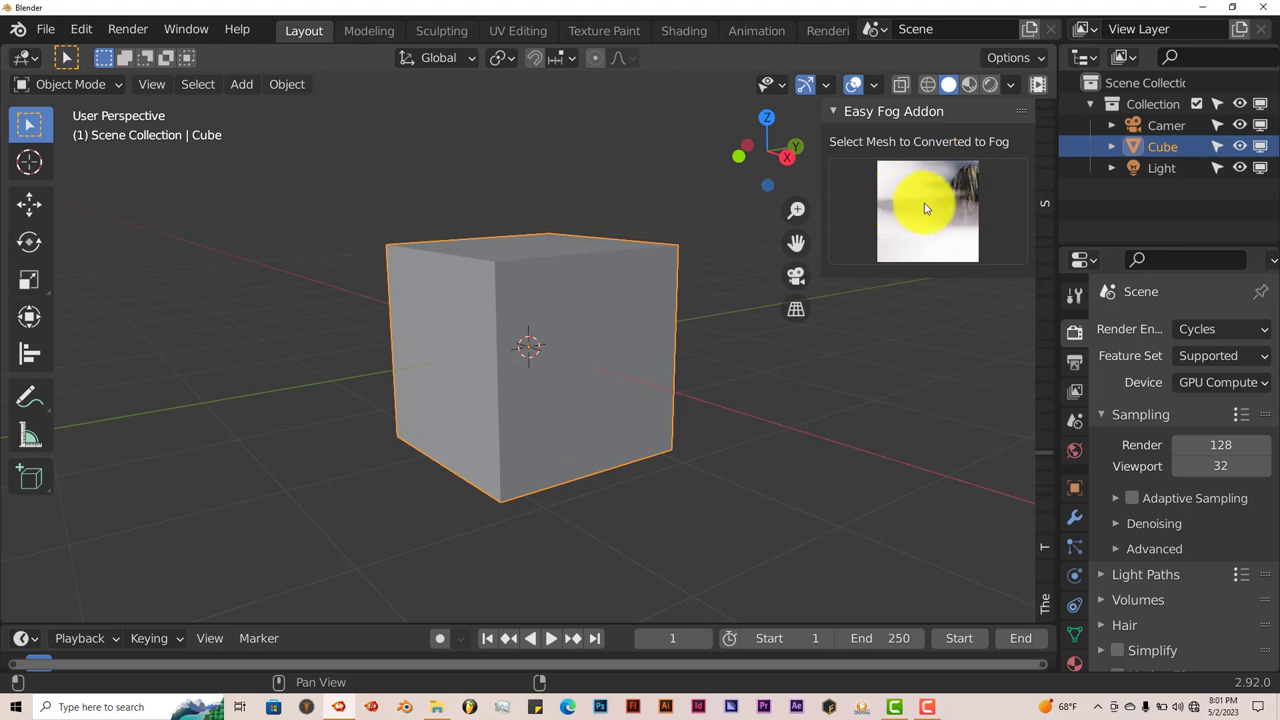
- Pick the Easy Fog preset from the add-on's preset thumbnails
left_click(927, 210)
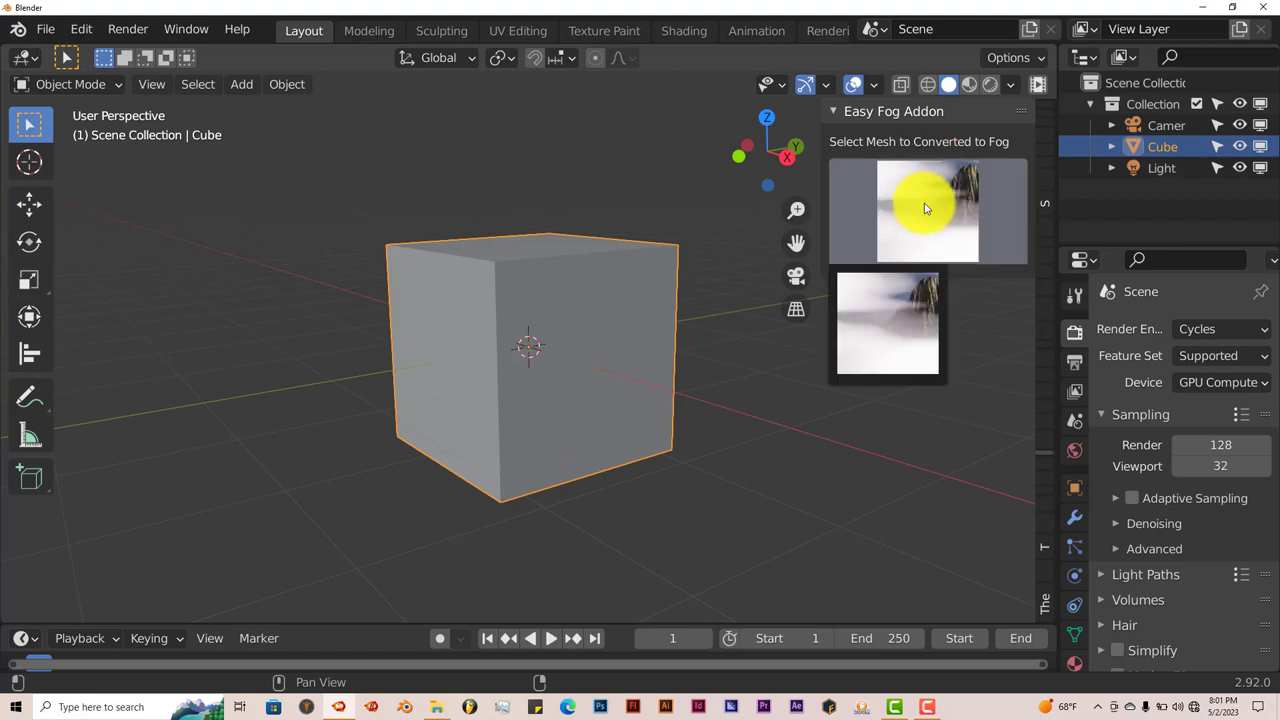
left_click(887, 322)
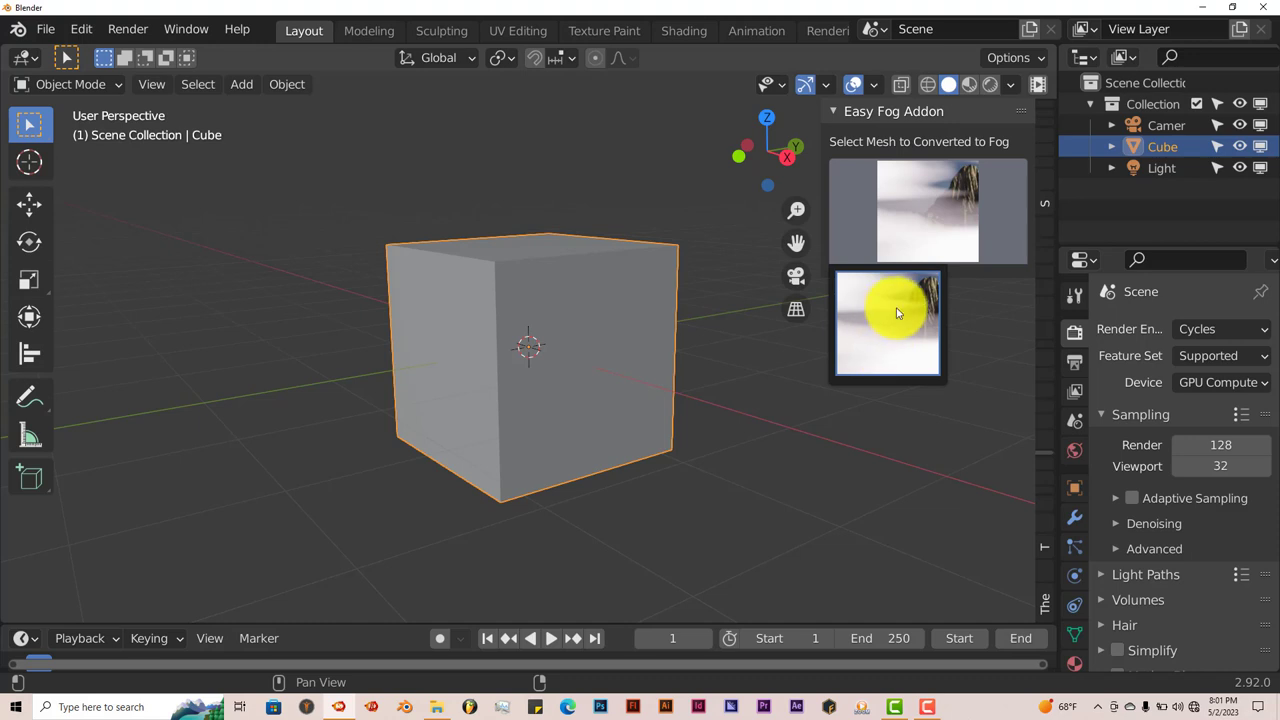
mouse_move(888, 315)
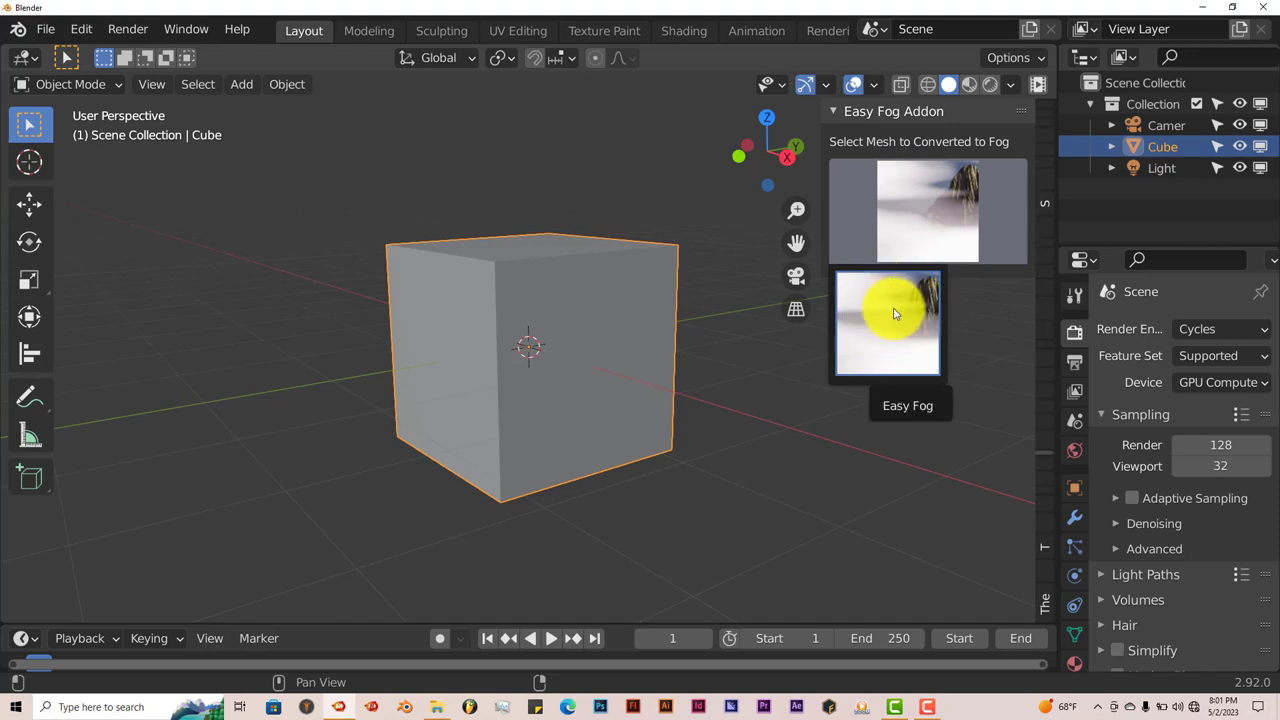
left_click(887, 323)
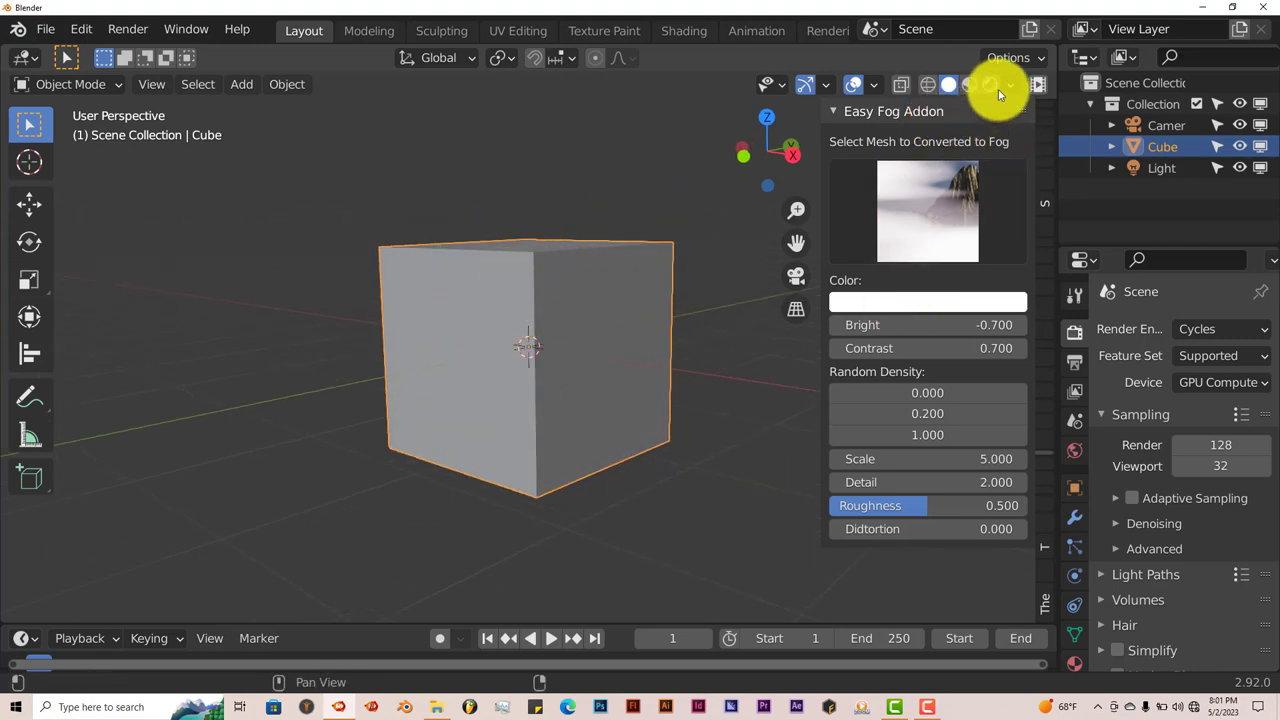
- Show the cube as rendered white fog in the viewport and view it head-on
left_click(963, 84)
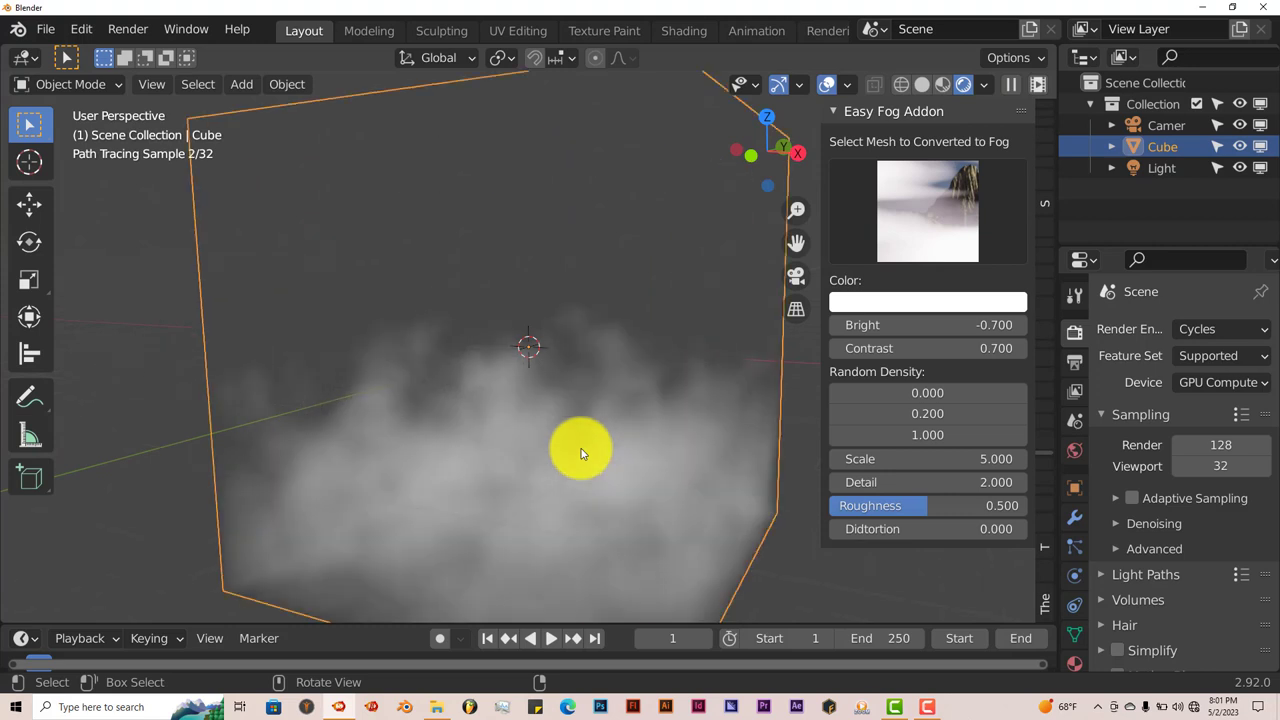
mouse_move(640, 518)
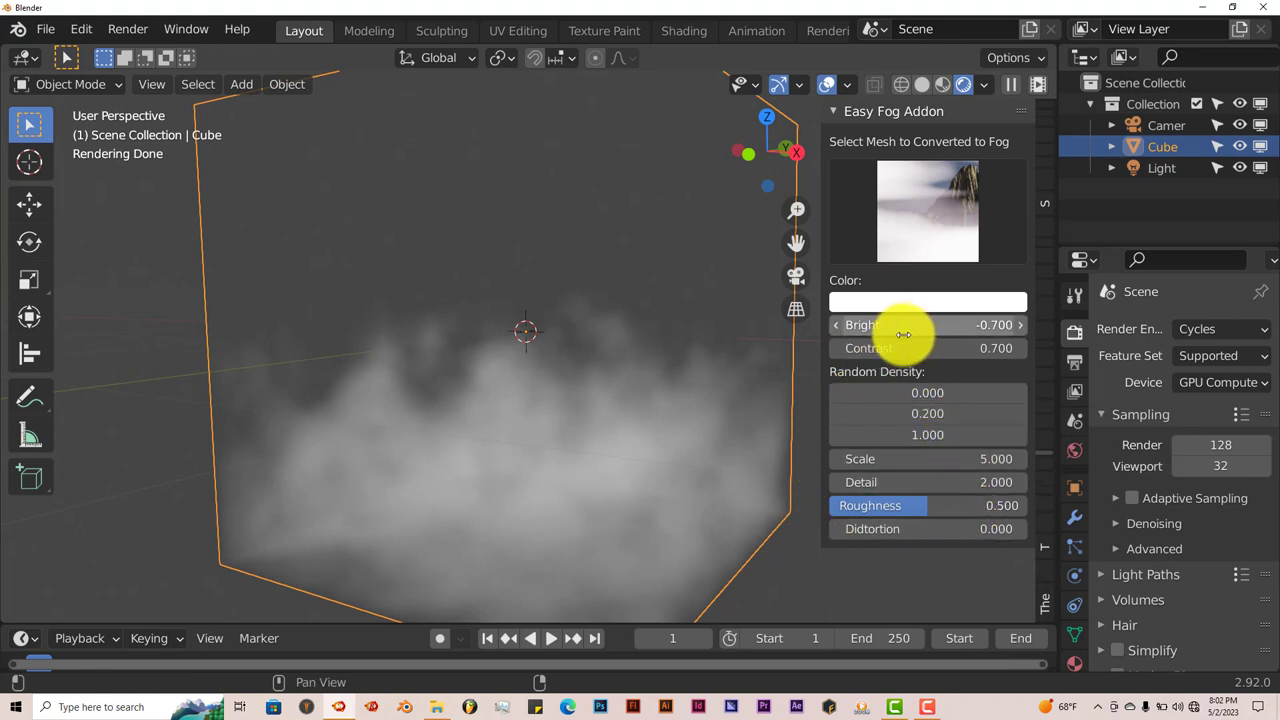
mouse_move(911, 334)
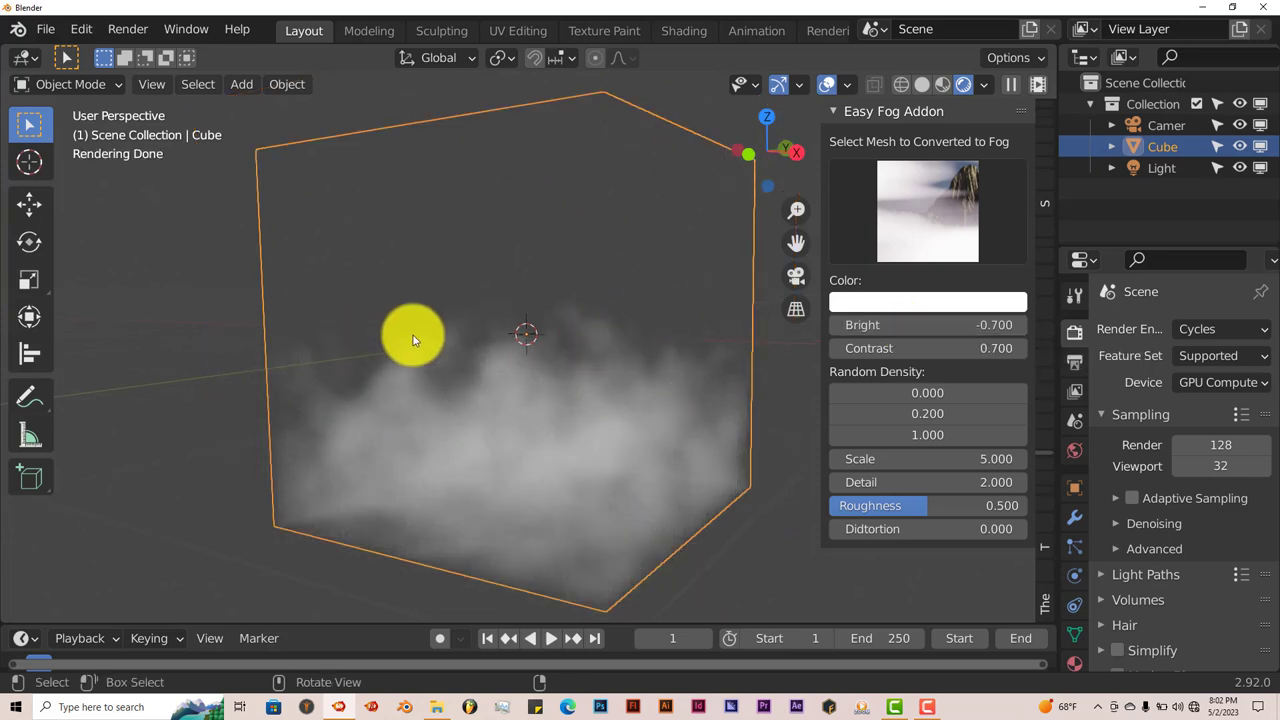
left_click_drag(413, 335, 525, 365)
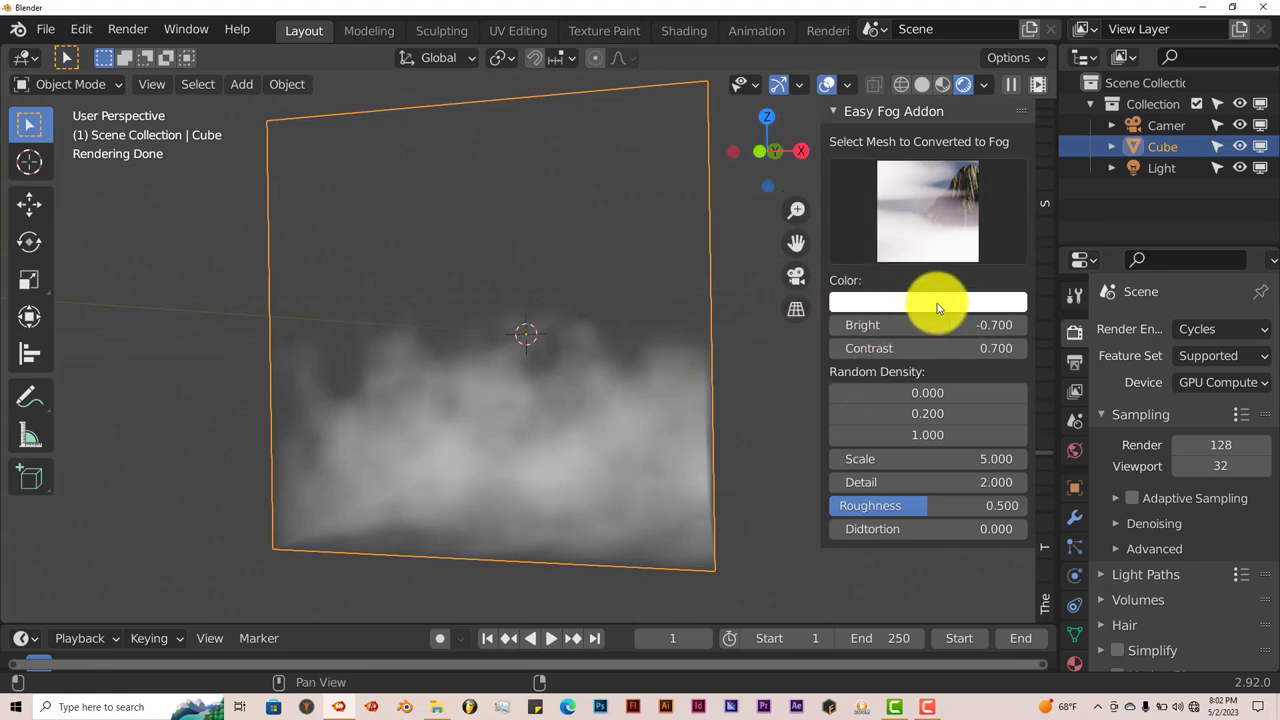
- Change the fog Color from white to yellow in the colour picker
left_click(927, 302)
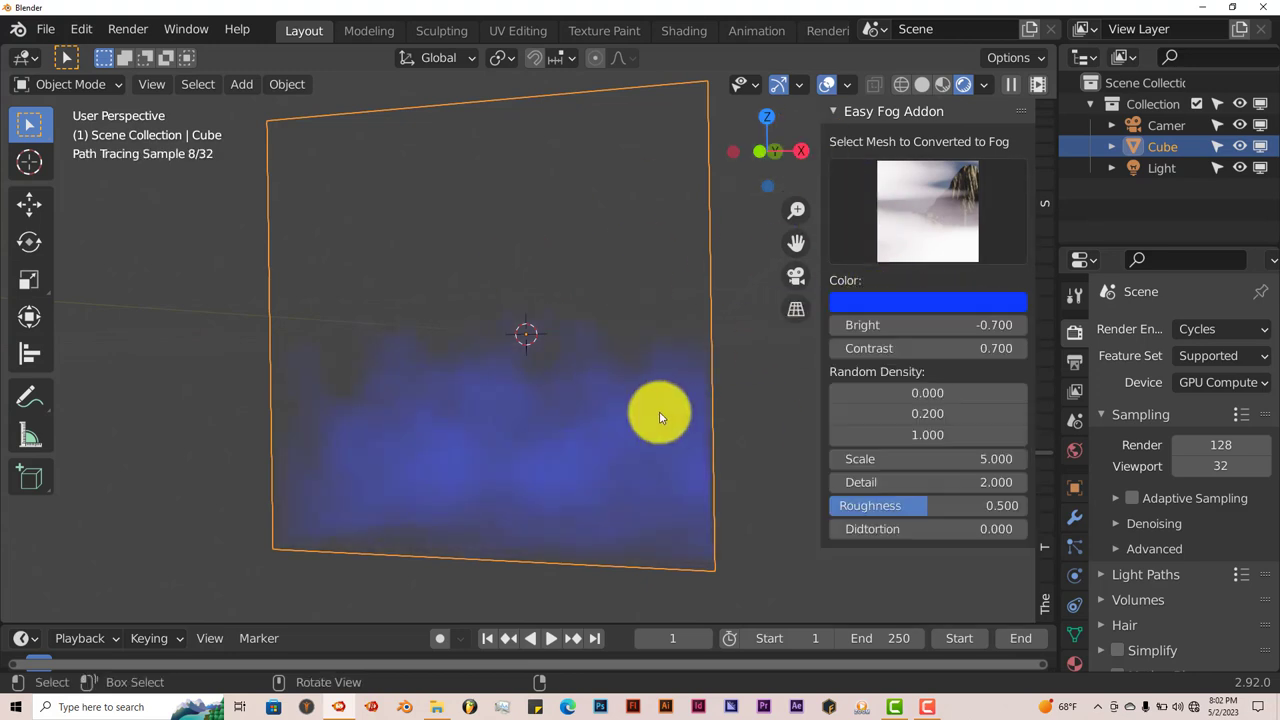
left_click(926, 302)
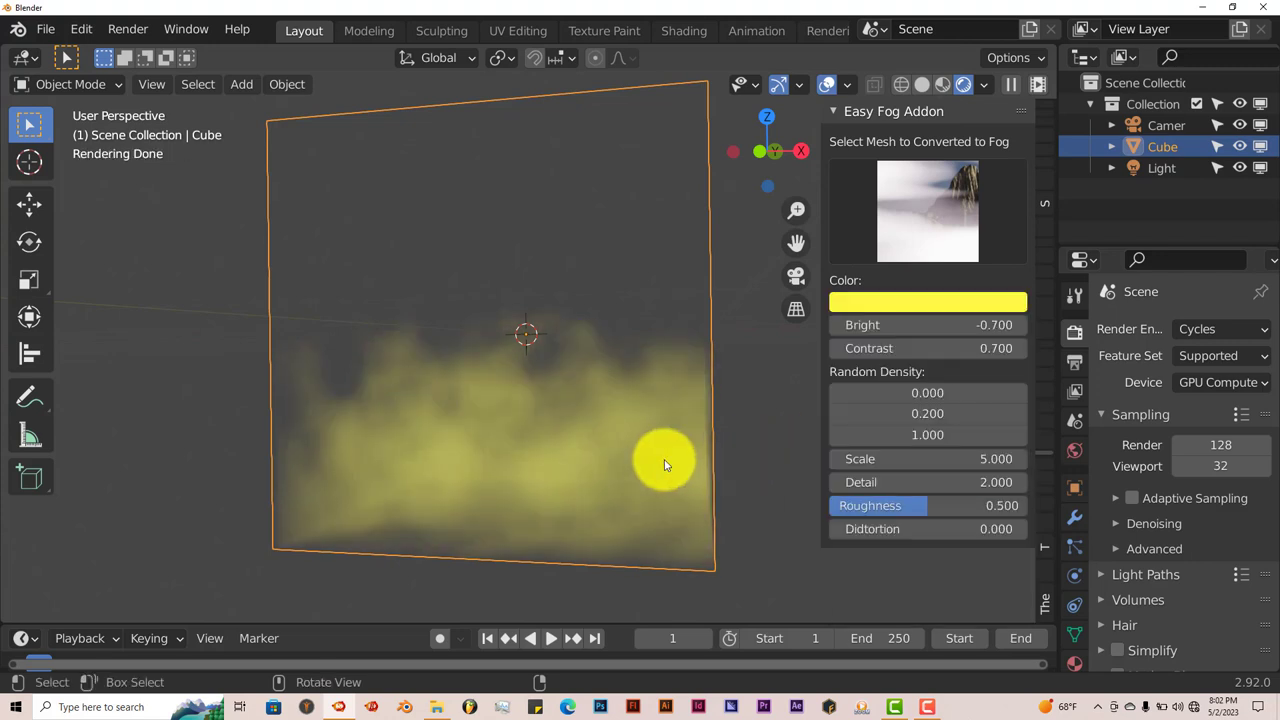
mouse_move(890, 348)
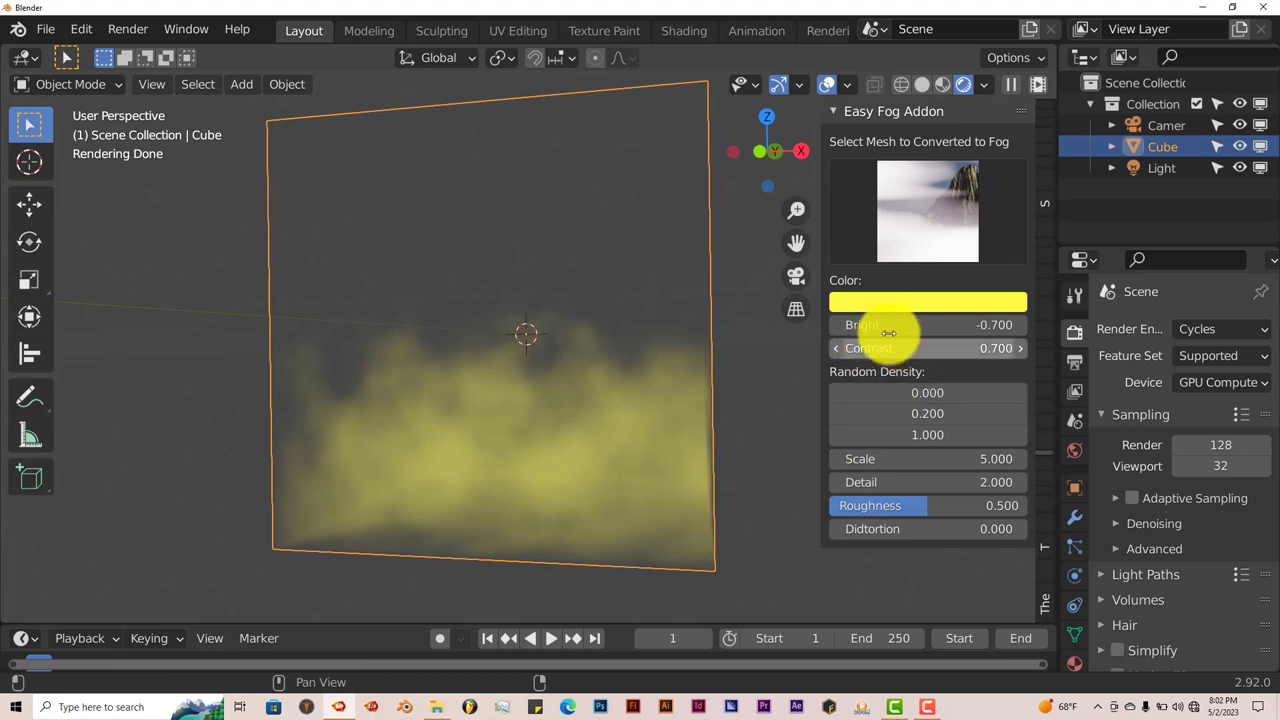
mouse_move(907, 324)
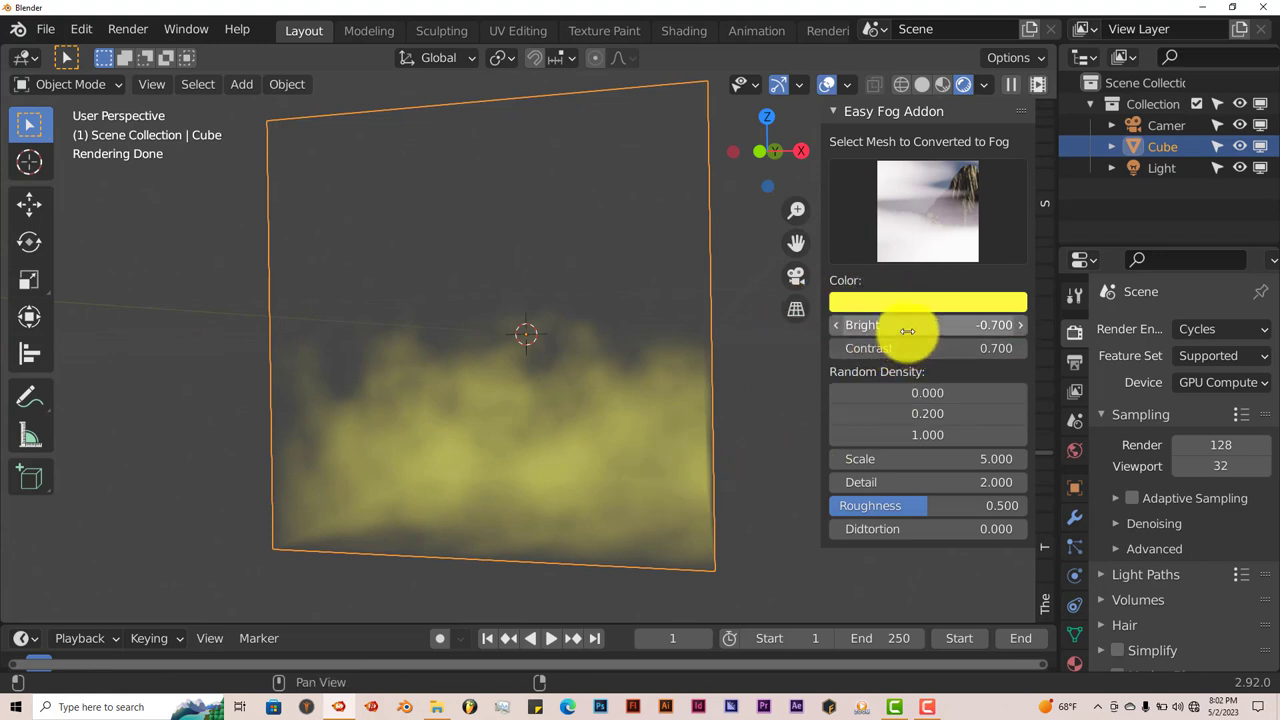
mouse_move(910, 325)
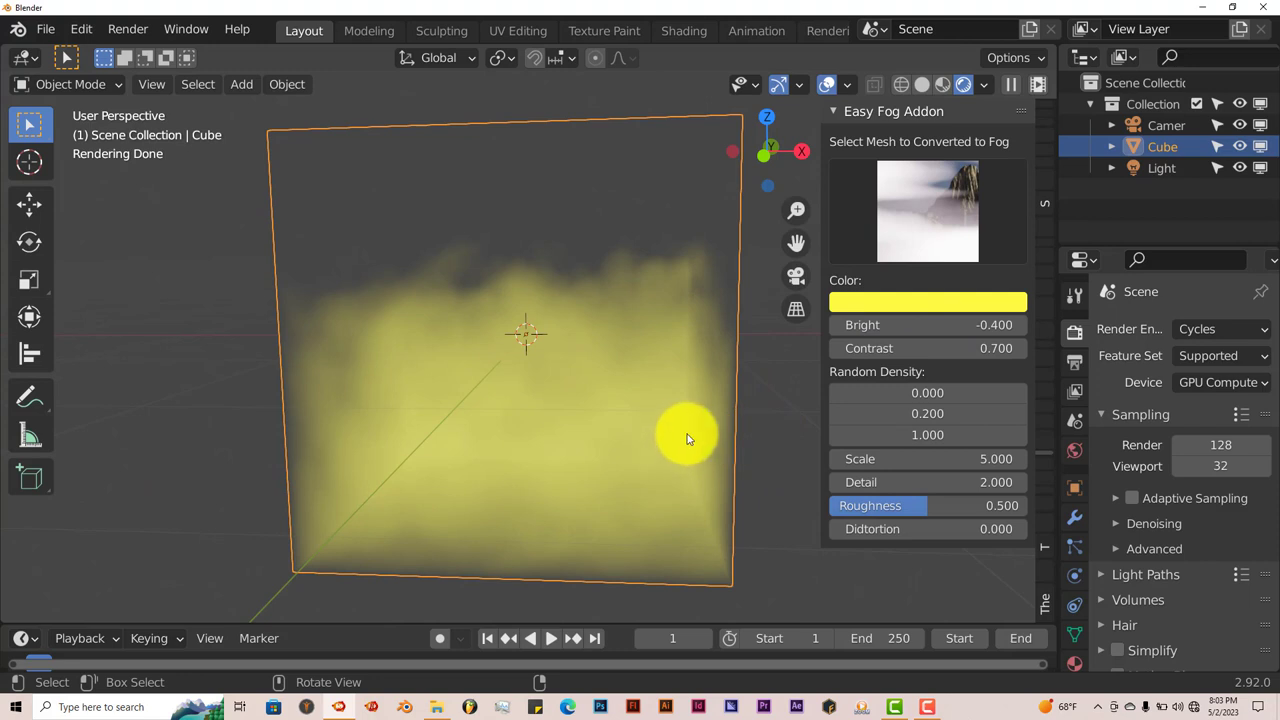
- Raise the fog Bright value from -0.700 to -0.400
left_click(927, 348)
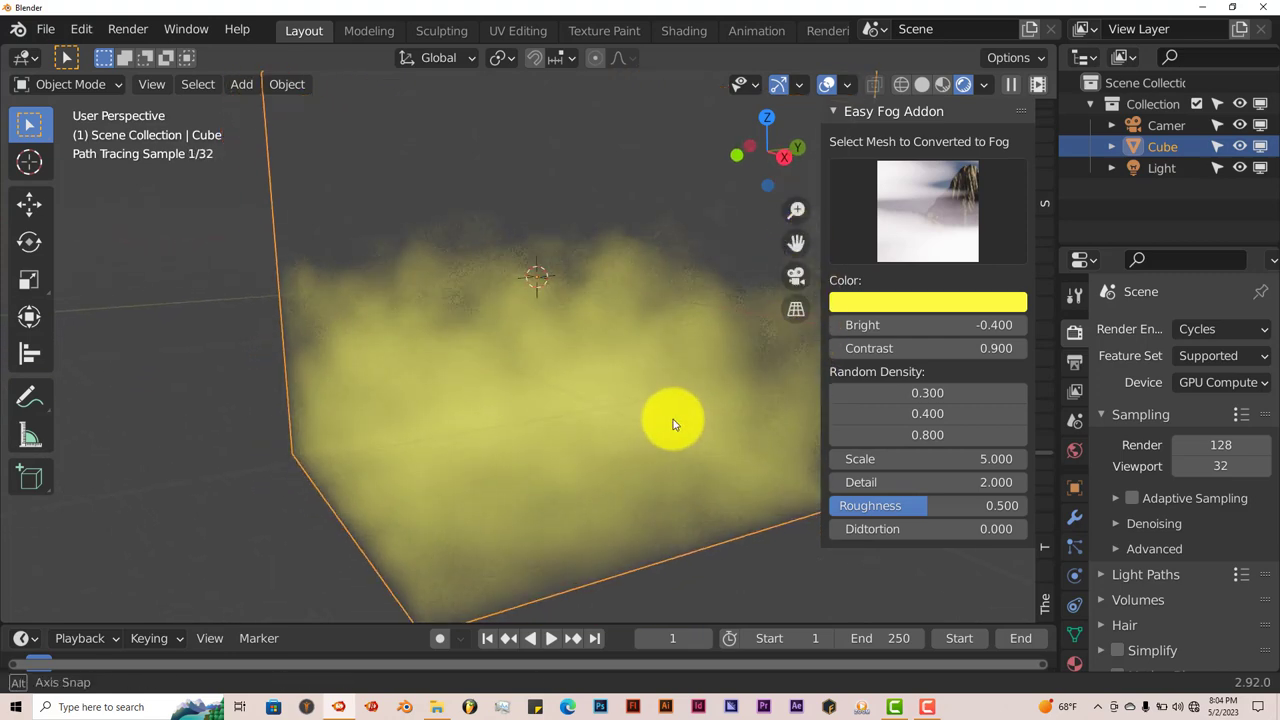
- Increase the fog Scale from 5.0 to 5.400 after orbiting around the volume
left_click_drag(672, 420, 780, 520)
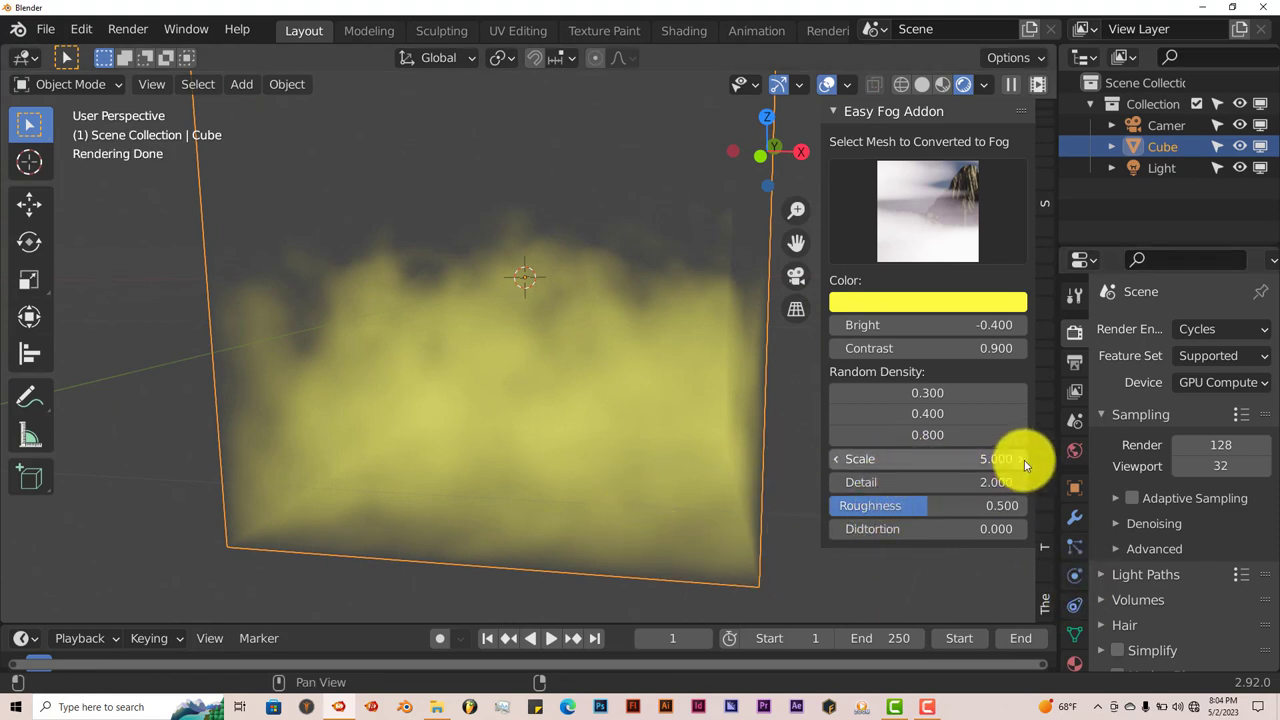
left_click_drag(990, 458, 1020, 458)
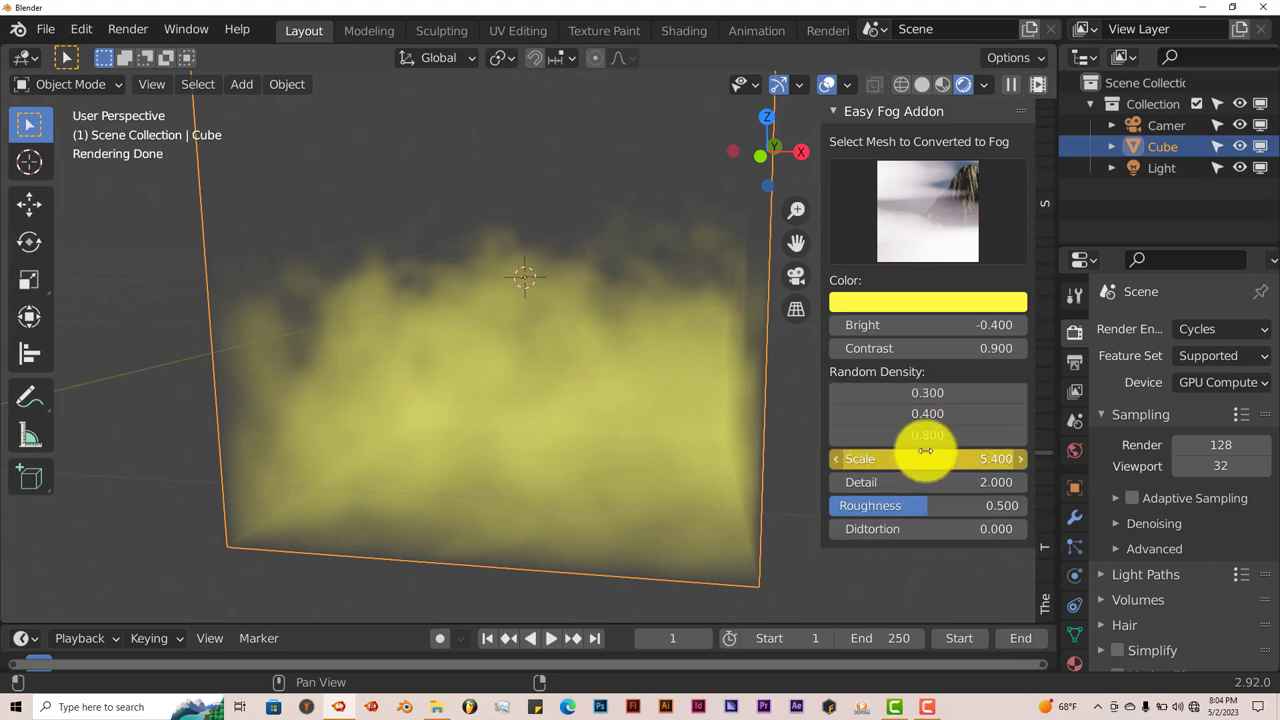
mouse_move(630, 623)
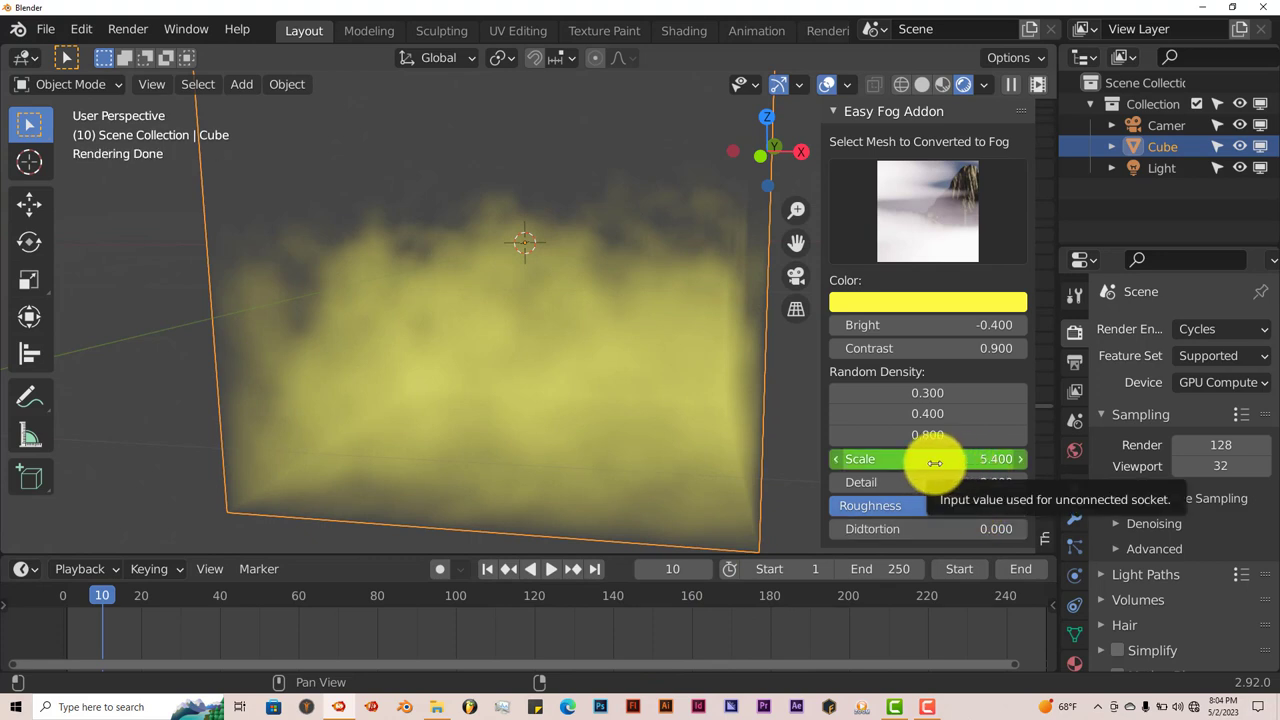
- Set a larger fog Scale of 6.3 at frame 10, then play and stop the animation
left_click(927, 458)
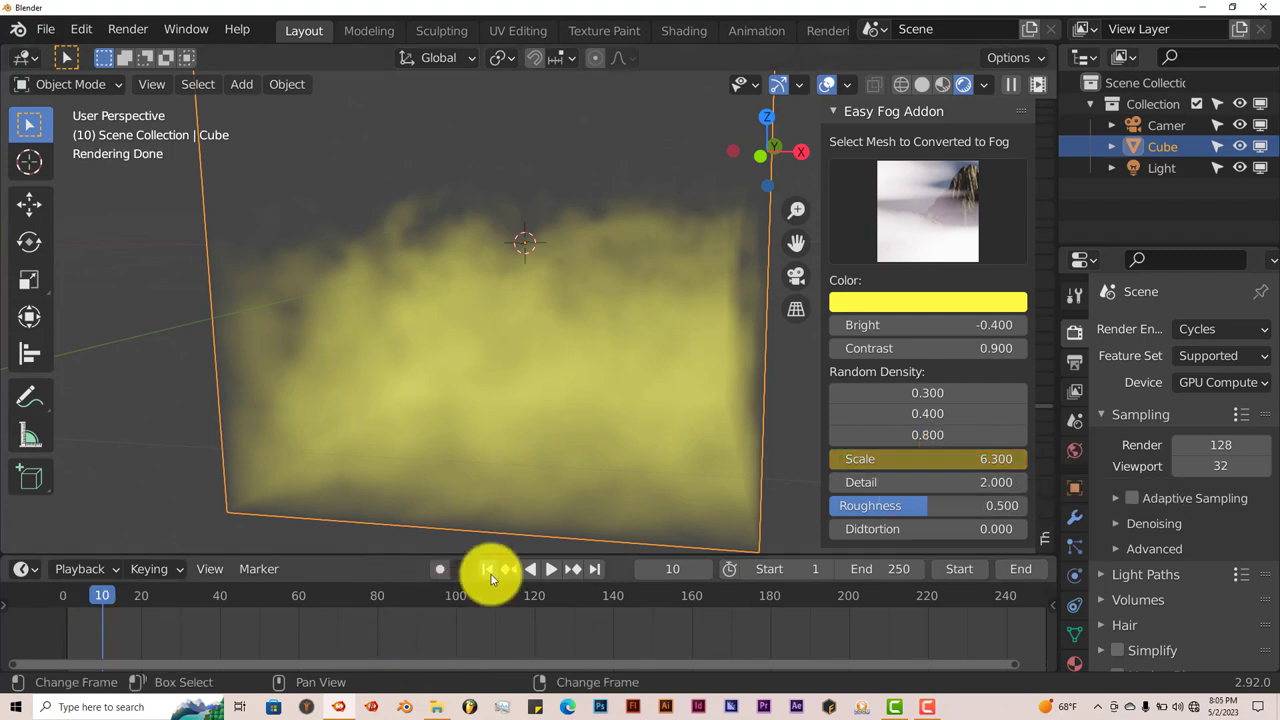
left_click(551, 569)
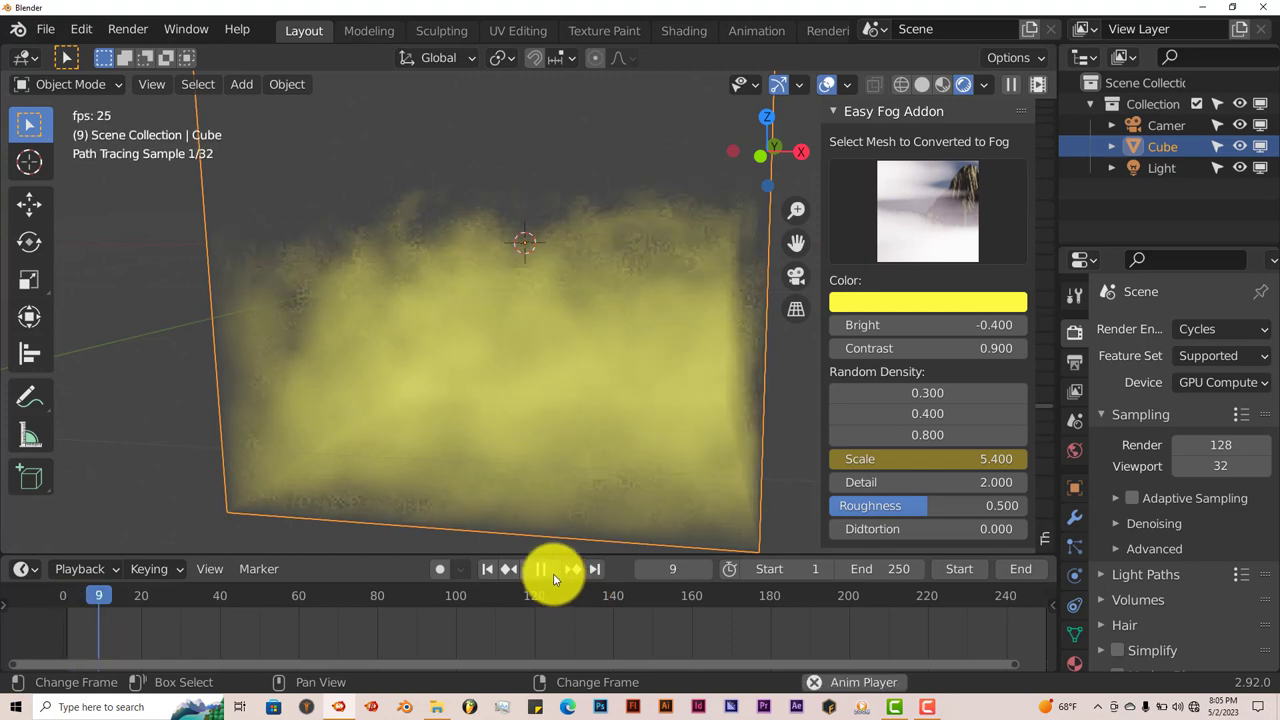
left_click(488, 569)
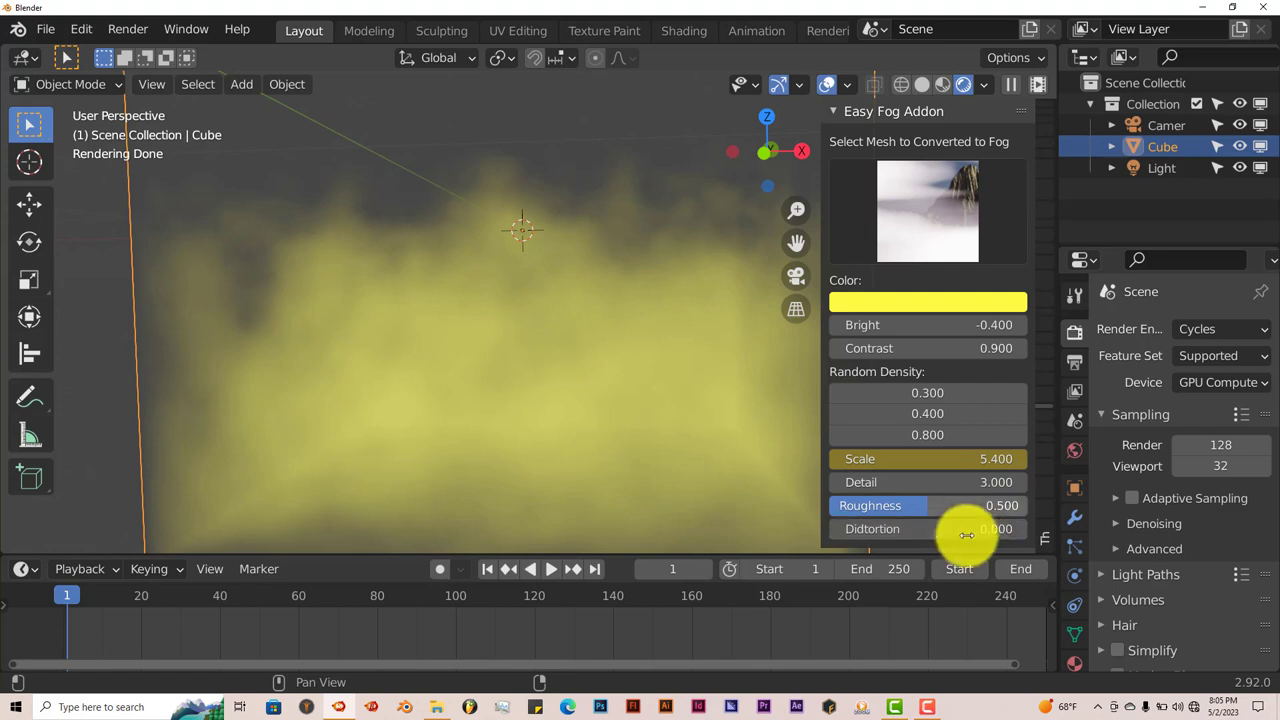
mouse_move(915, 543)
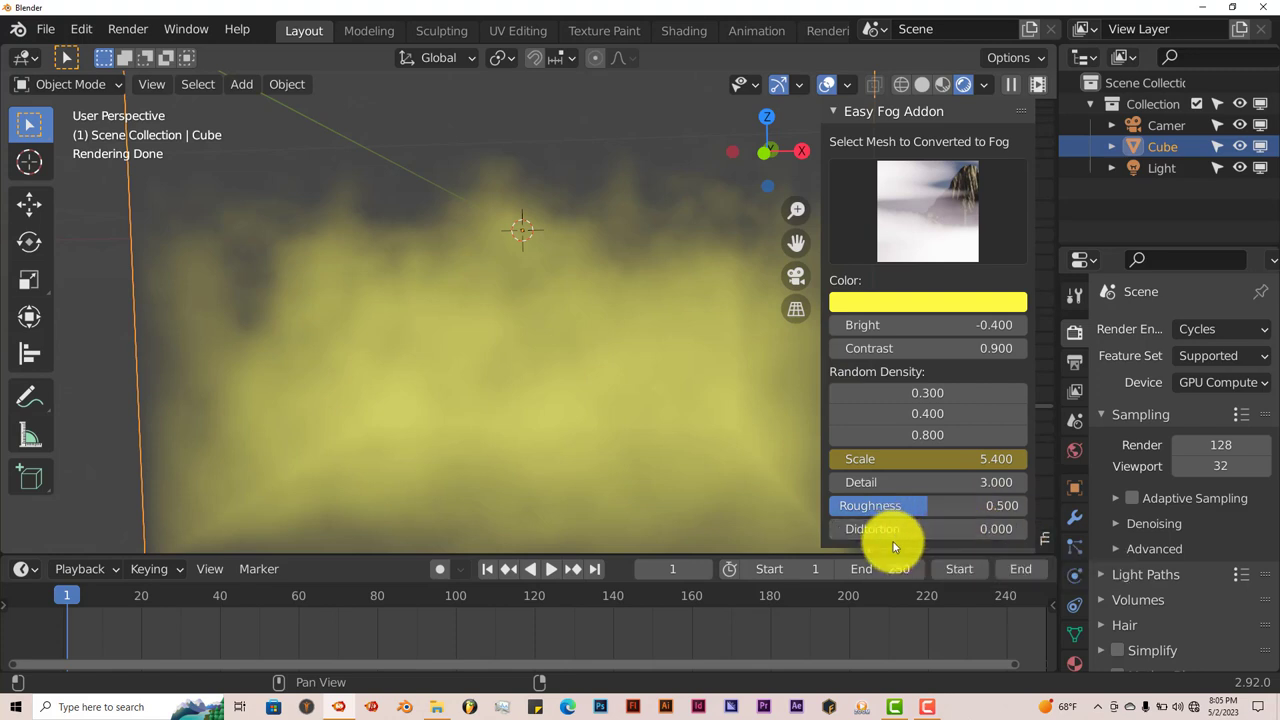
mouse_move(905, 528)
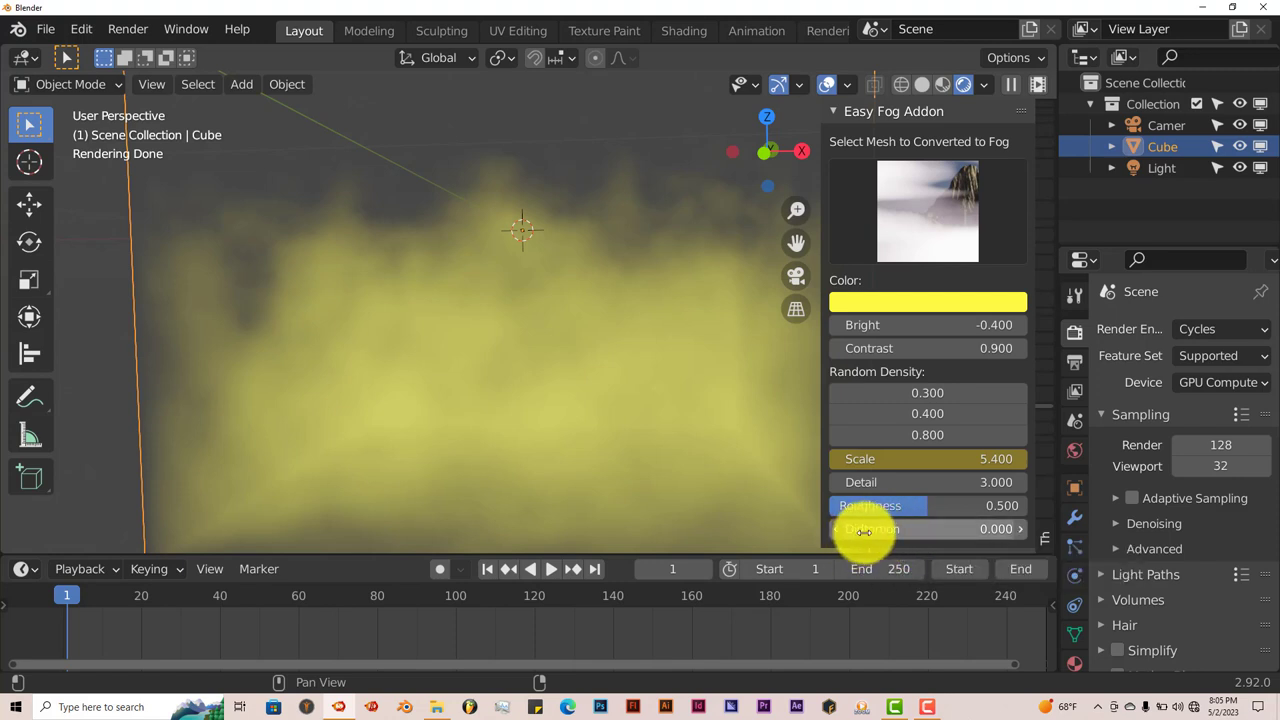
mouse_move(870, 529)
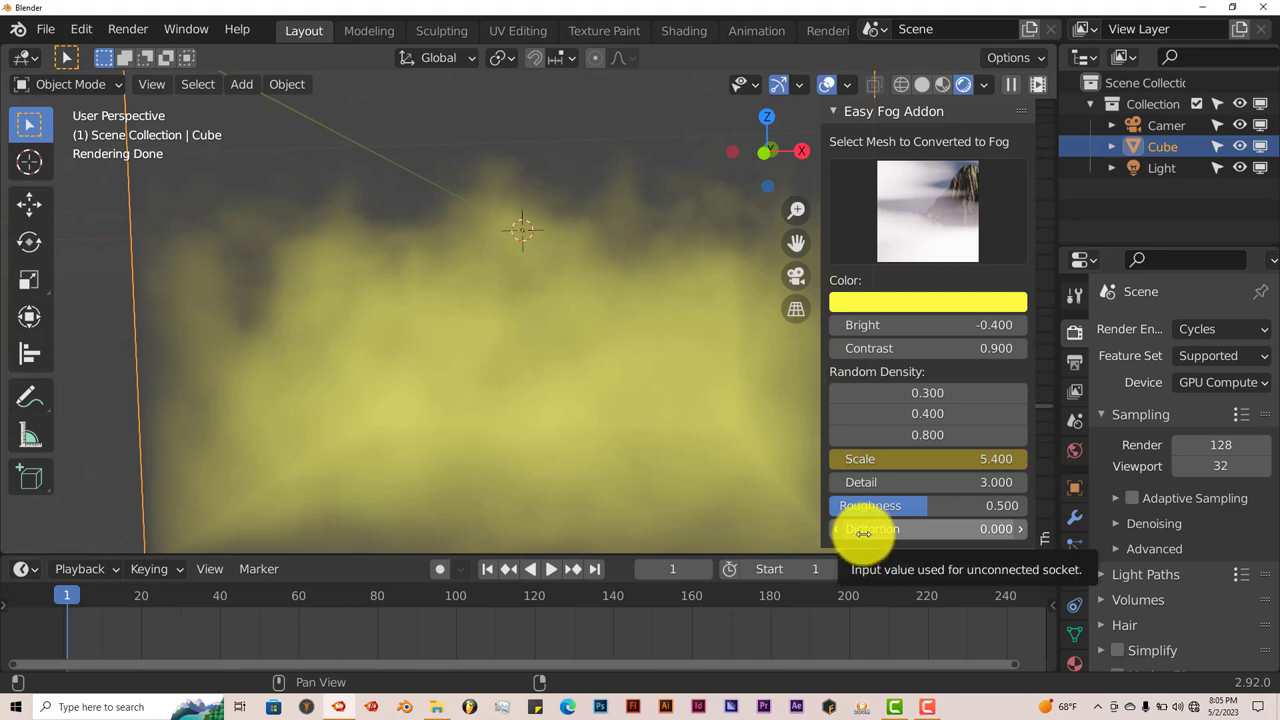